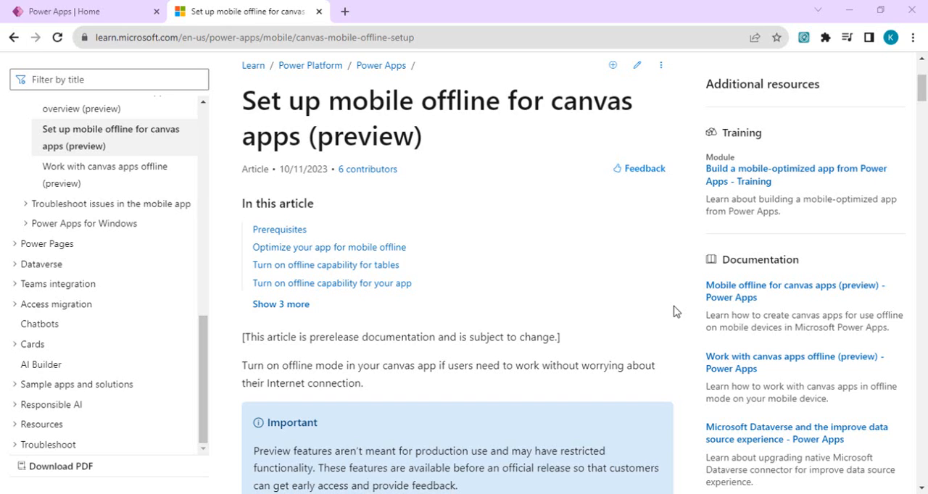
Step: Browse the Dataverse tables list to the Retail Products table and review its rows
click(84, 11)
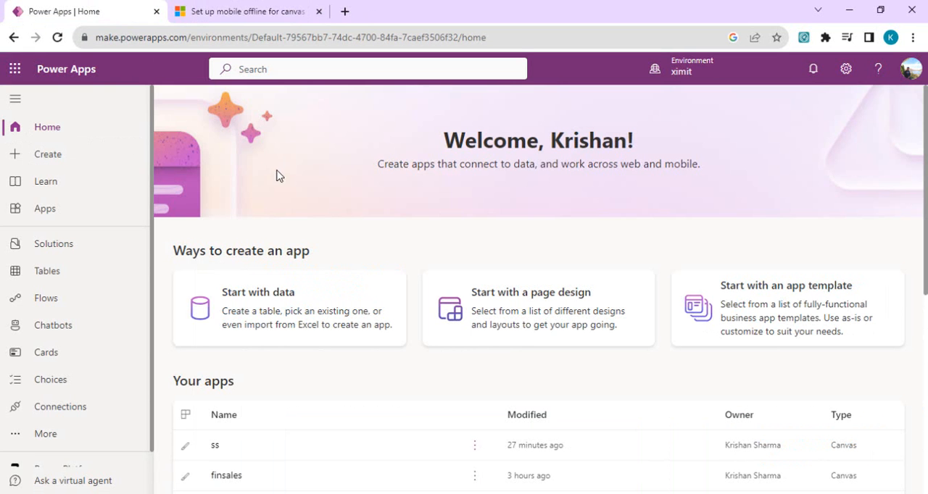
mouse_move(46, 271)
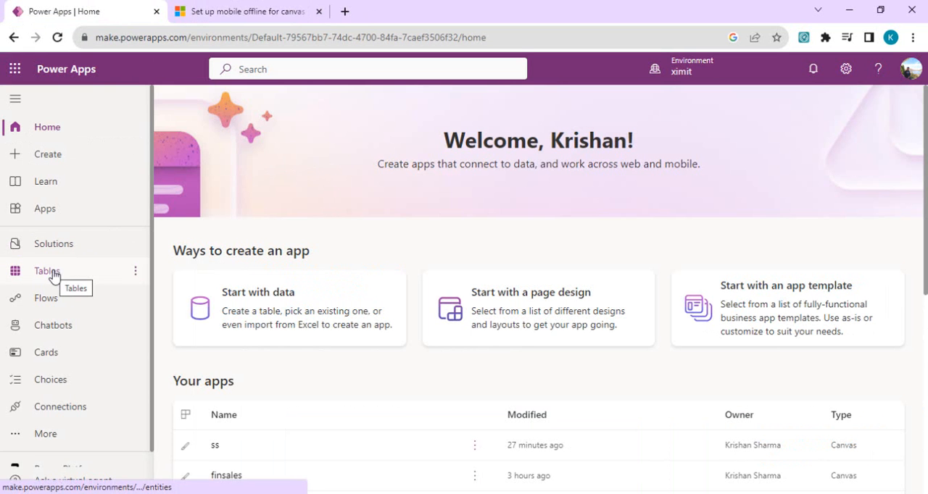
click(46, 270)
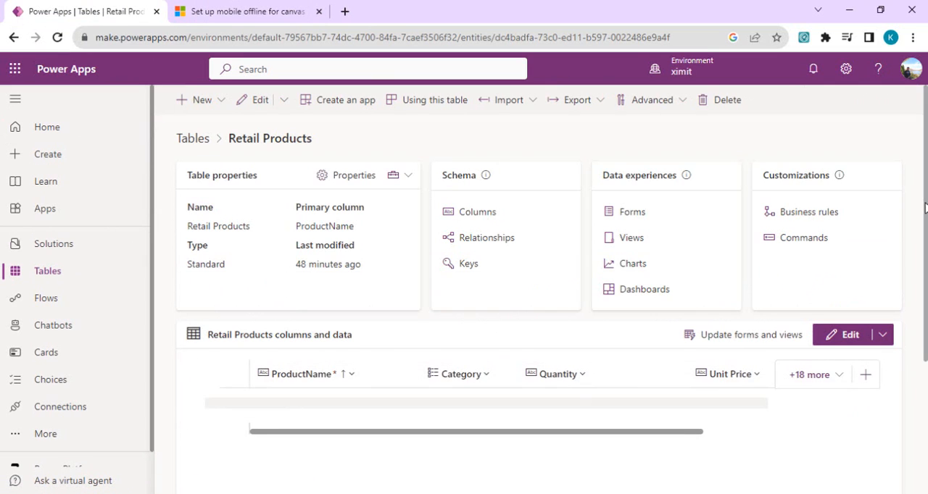
scroll(down, 3)
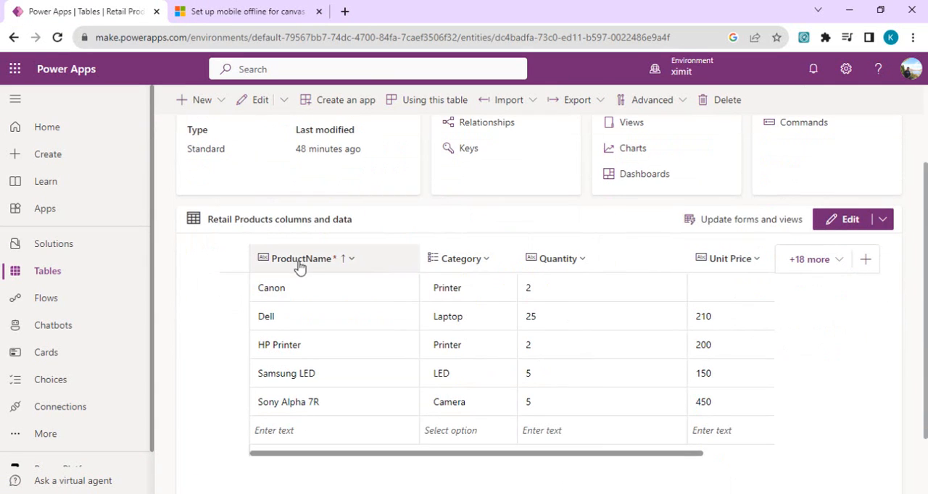
mouse_move(565, 258)
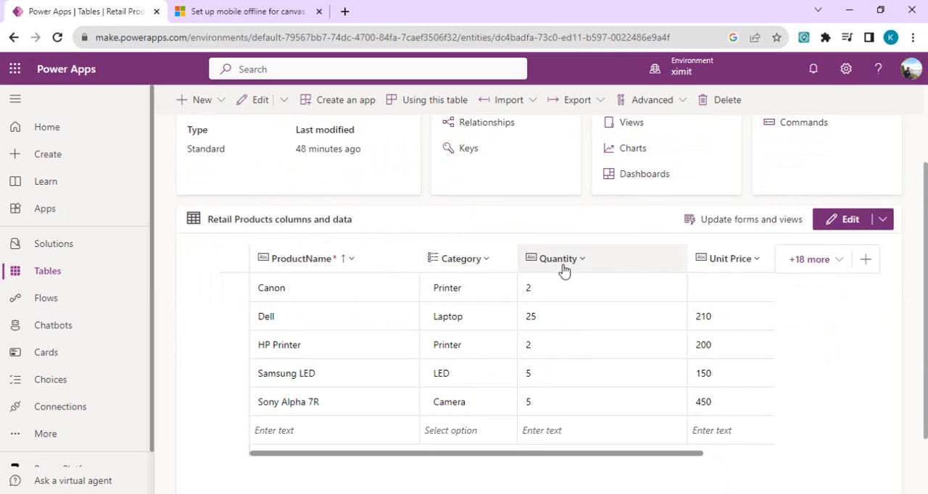
mouse_move(327, 268)
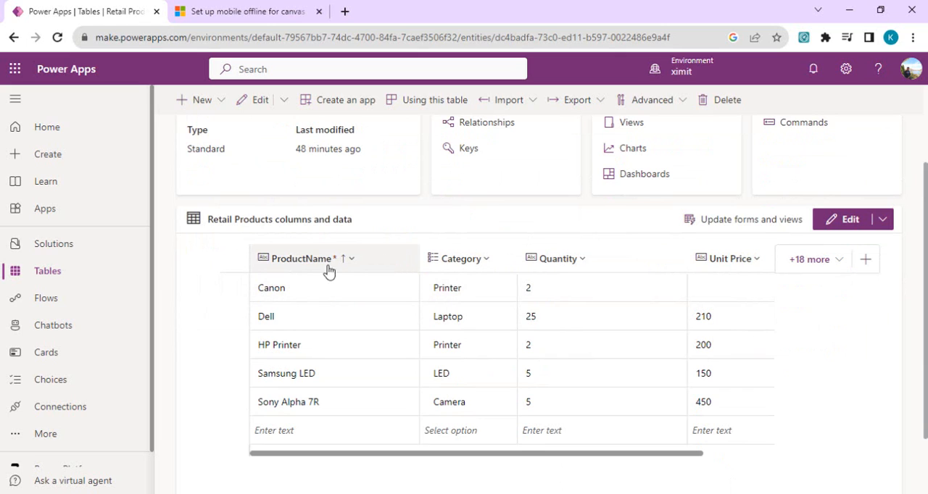
mouse_move(308, 274)
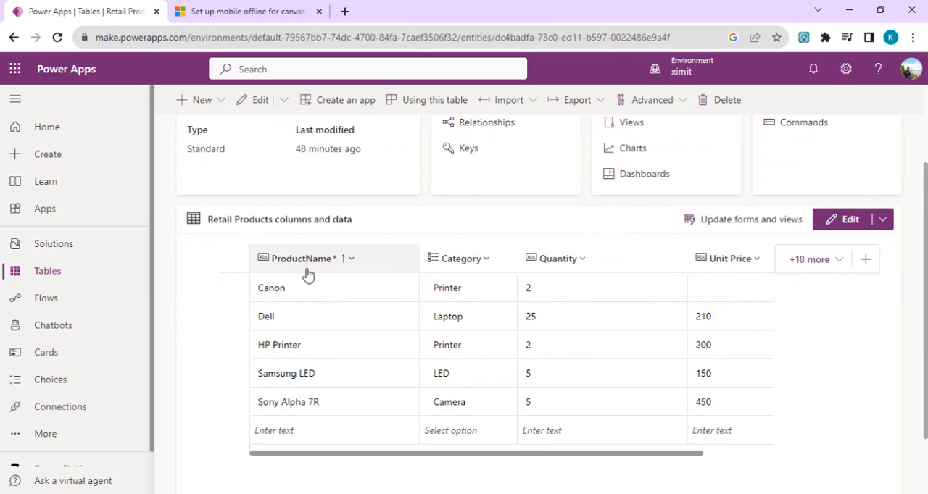
mouse_move(330, 348)
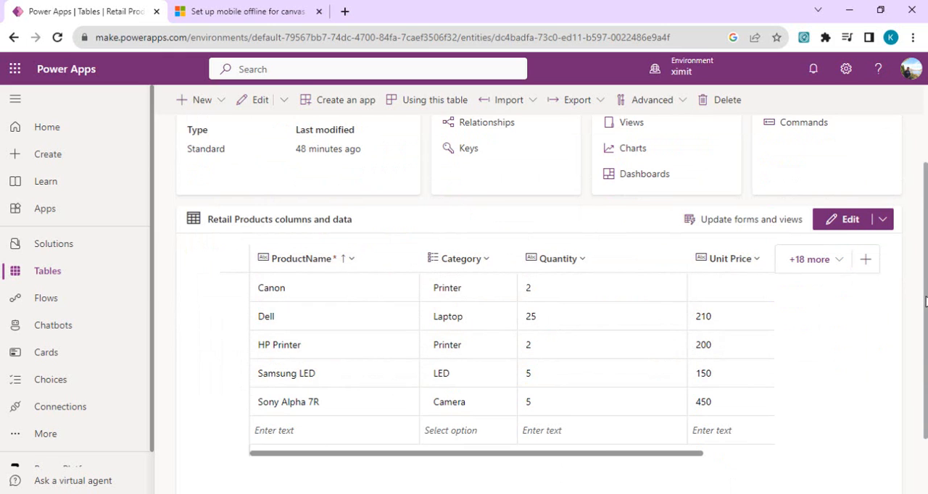
scroll(up, 3)
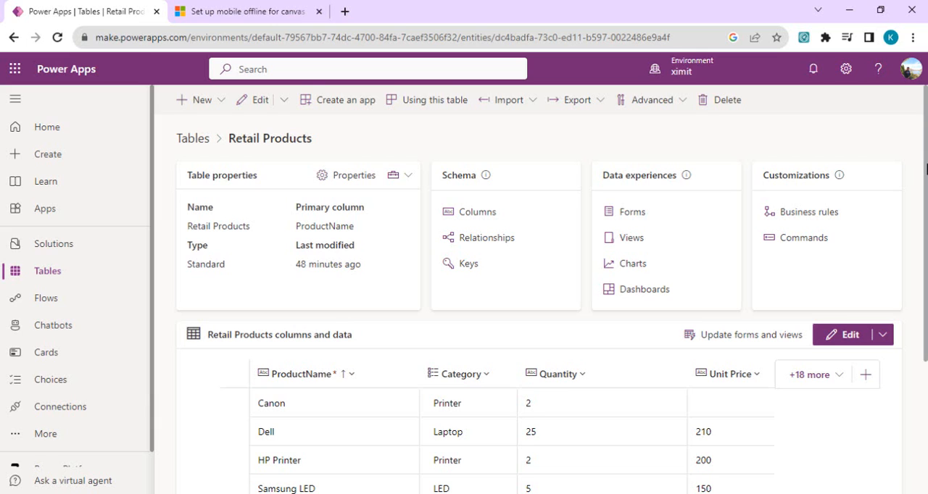
mouse_move(746, 127)
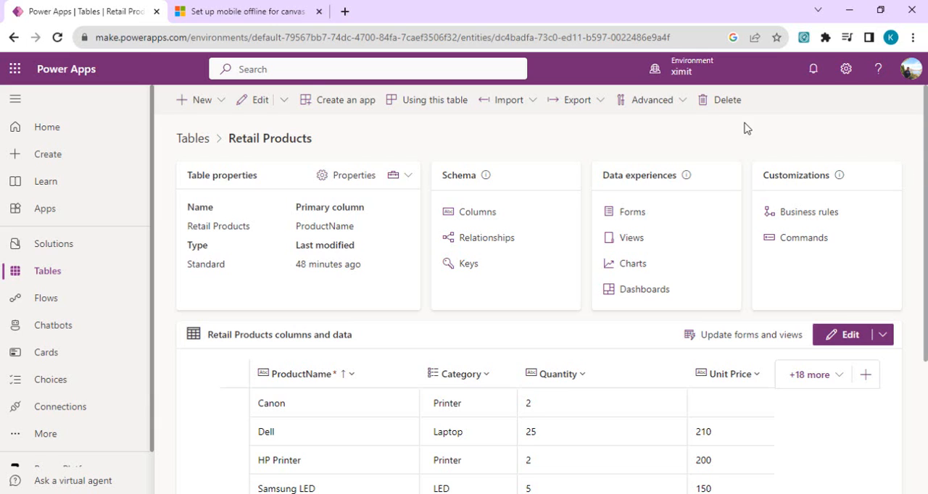
Step: Create solution 'RetailProductSolution' with CDS Default Publisher as its publisher
click(52, 243)
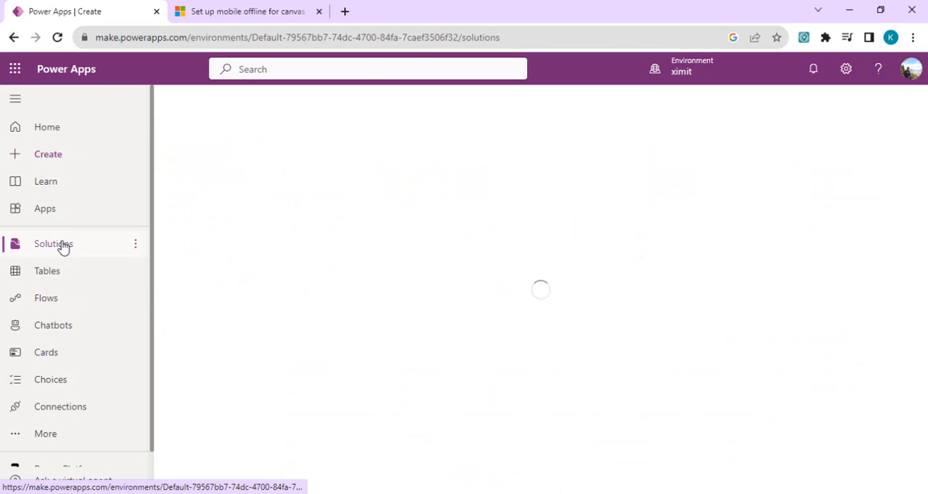
click(52, 244)
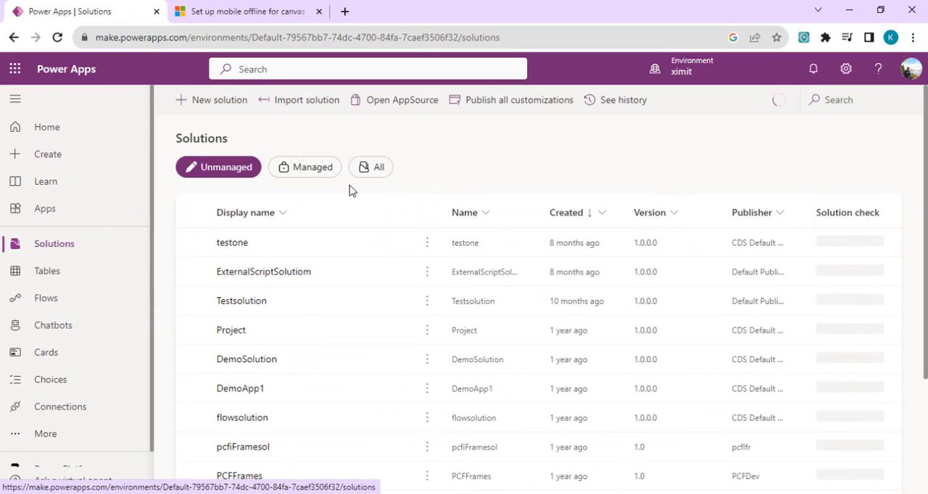
click(217, 100)
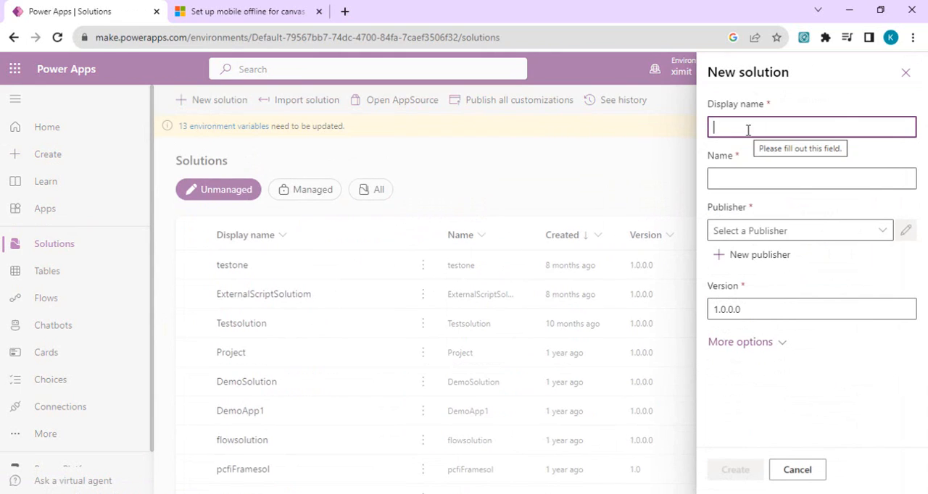
text(R)
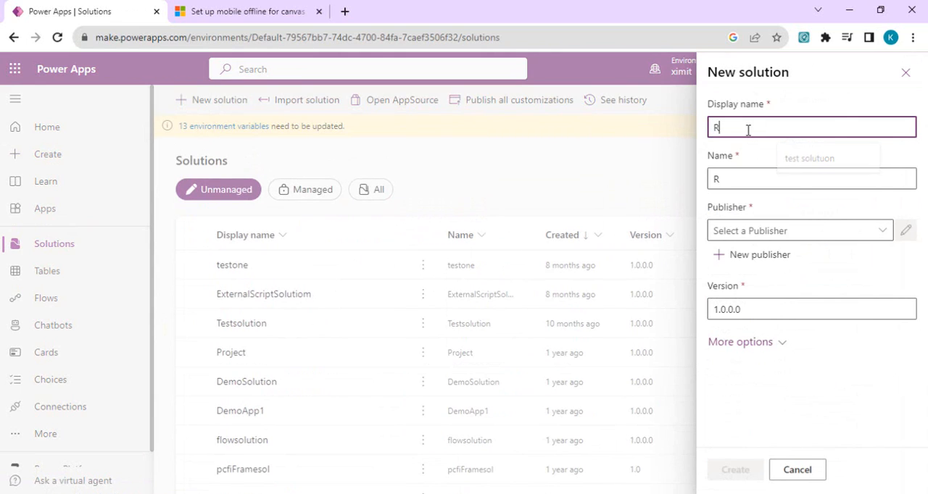
text(etailPr)
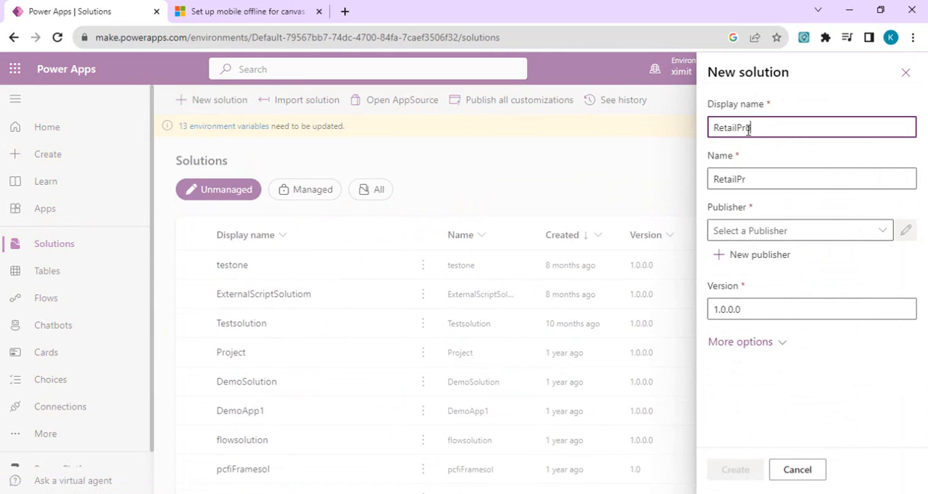
text(oductSolu)
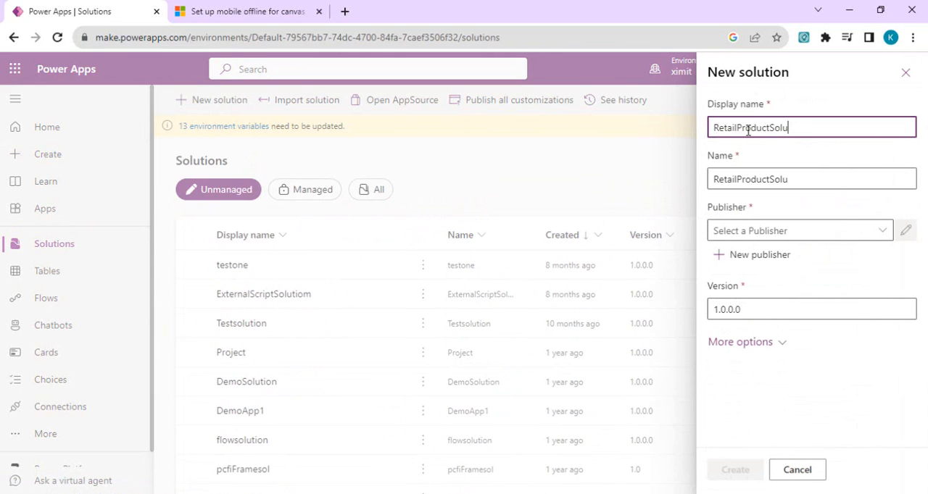
text(tion)
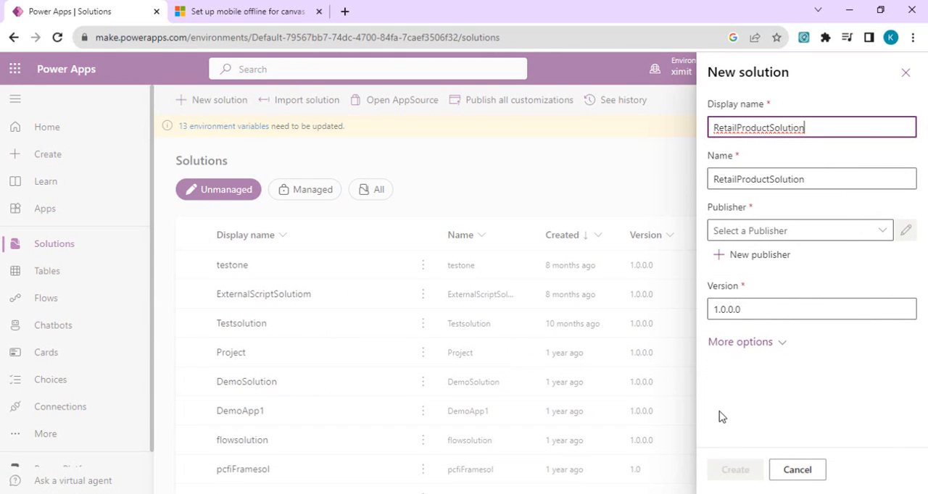
click(797, 231)
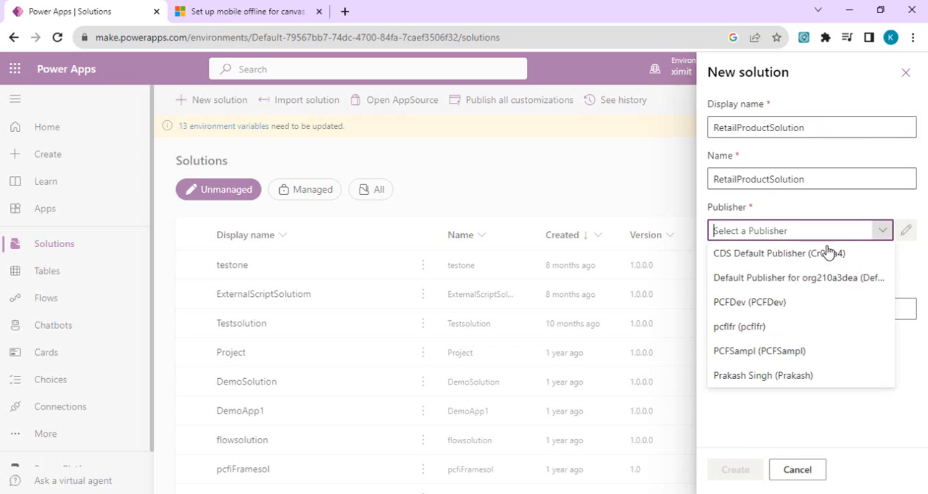
click(777, 252)
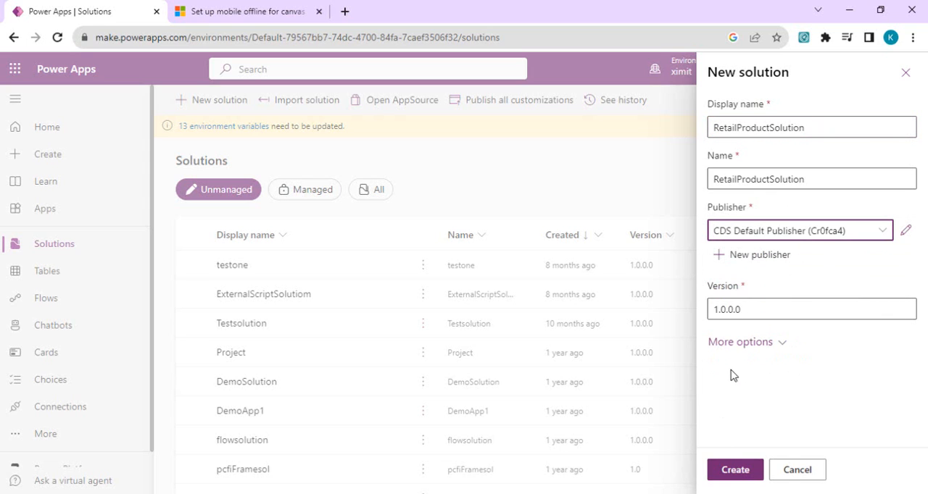
click(734, 470)
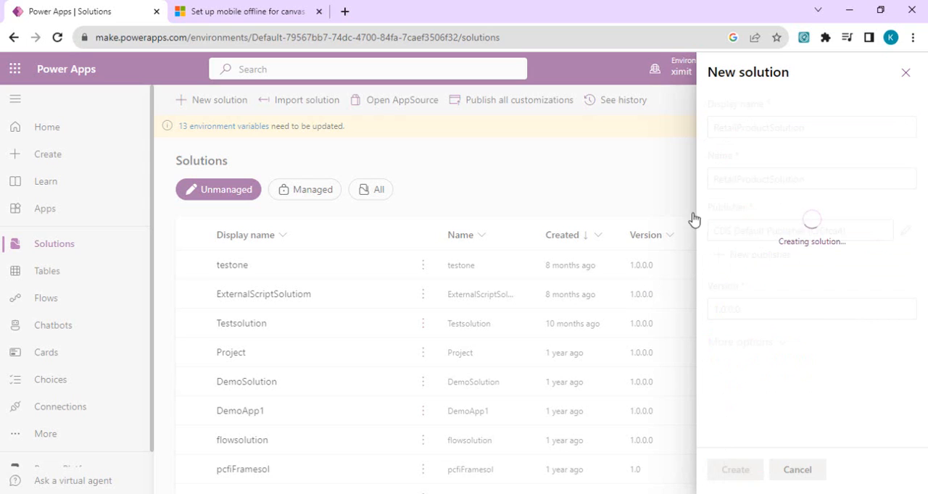
Step: Create a blank phone-format canvas app named 'RetailProduct' in the solution
click(733, 469)
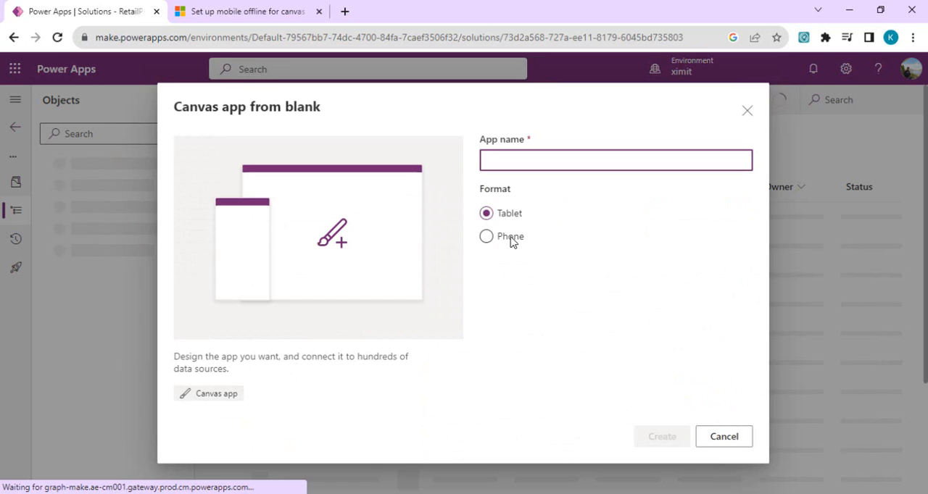
click(486, 236)
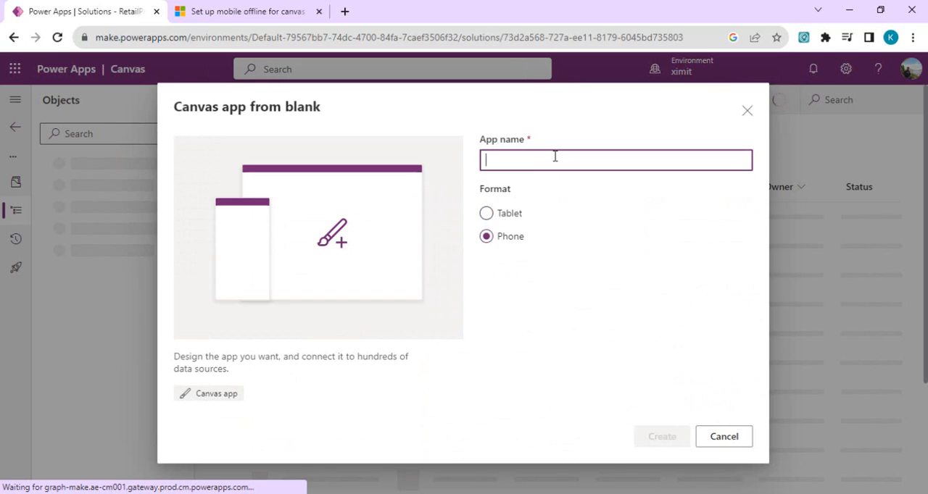
text(RetailPro)
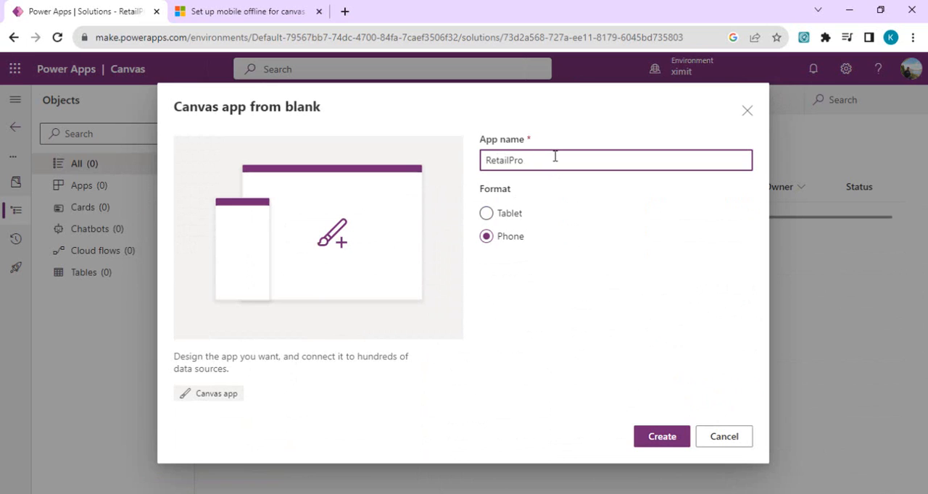
text(uct)
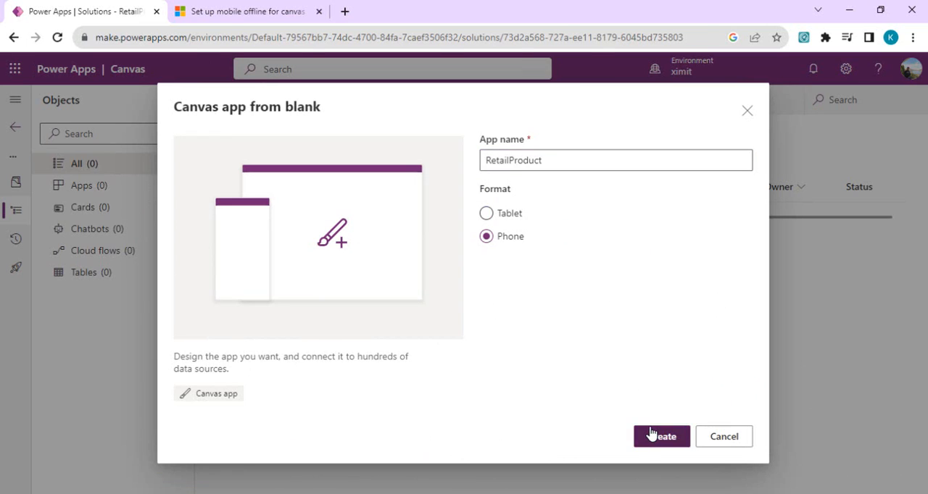
click(661, 436)
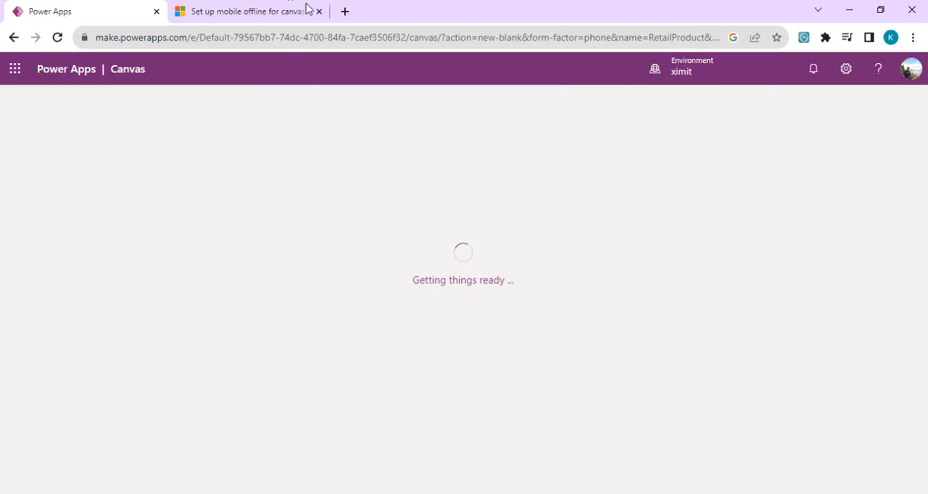
click(345, 12)
text(make.powerapps.com/environments/Default-79567bb7-74dc-4700-84fa-7caef3506f32/home)
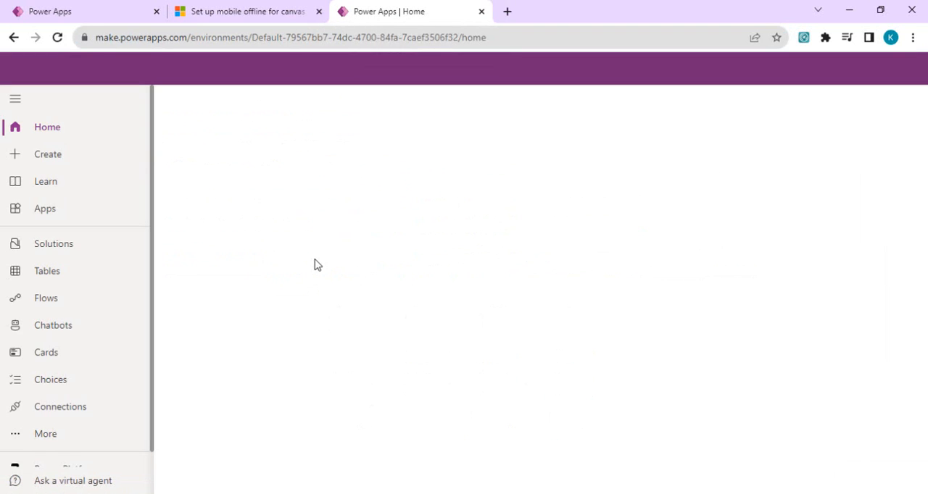
Step: Search the tables for 'retail produ' and open the Retail Products table
click(46, 269)
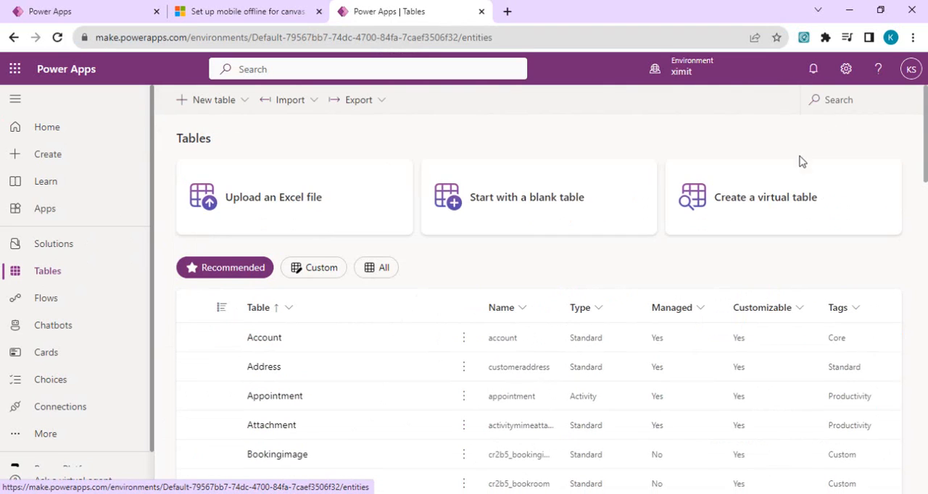
text(reta)
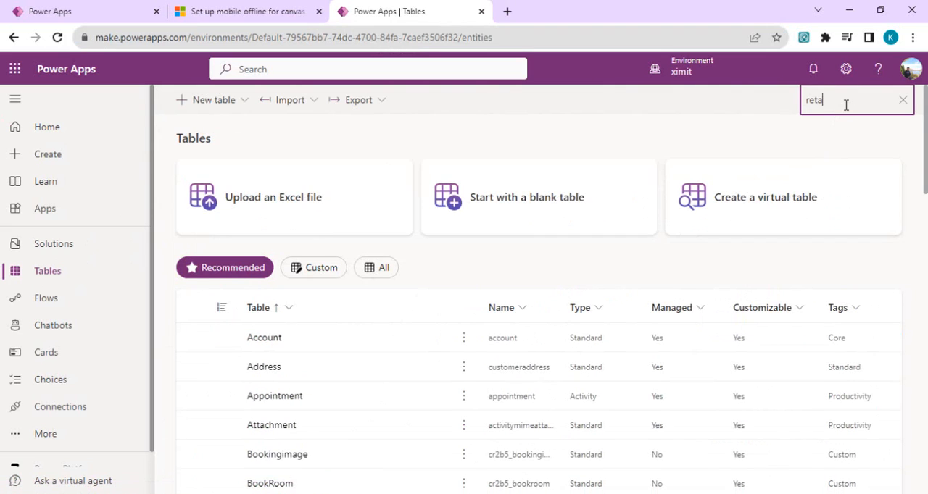
text(retail produ)
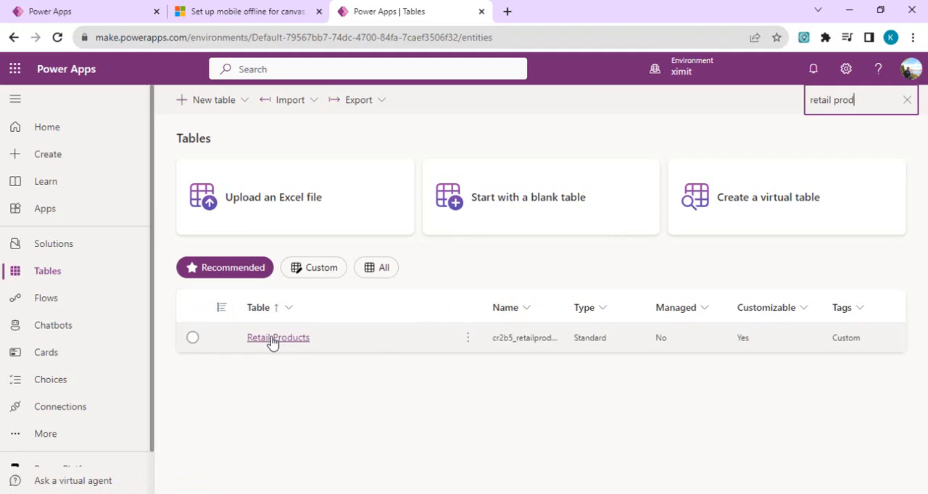
click(278, 337)
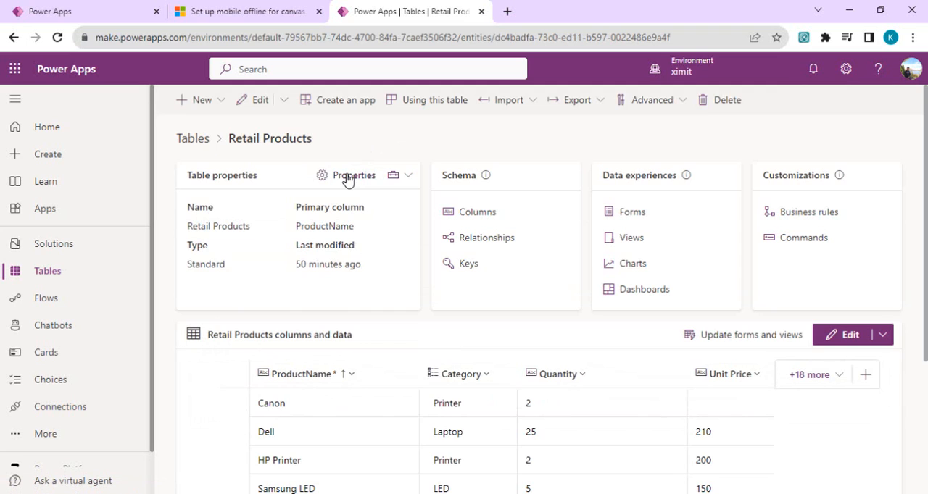
click(353, 174)
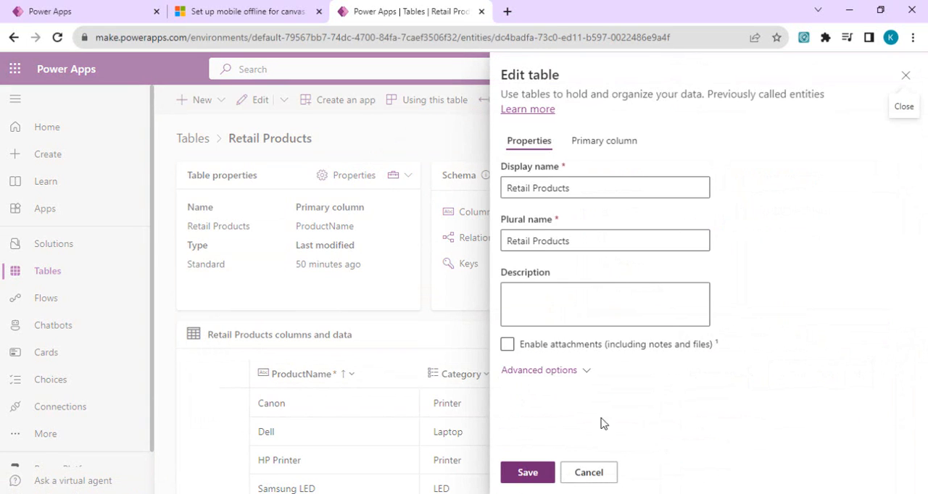
click(539, 370)
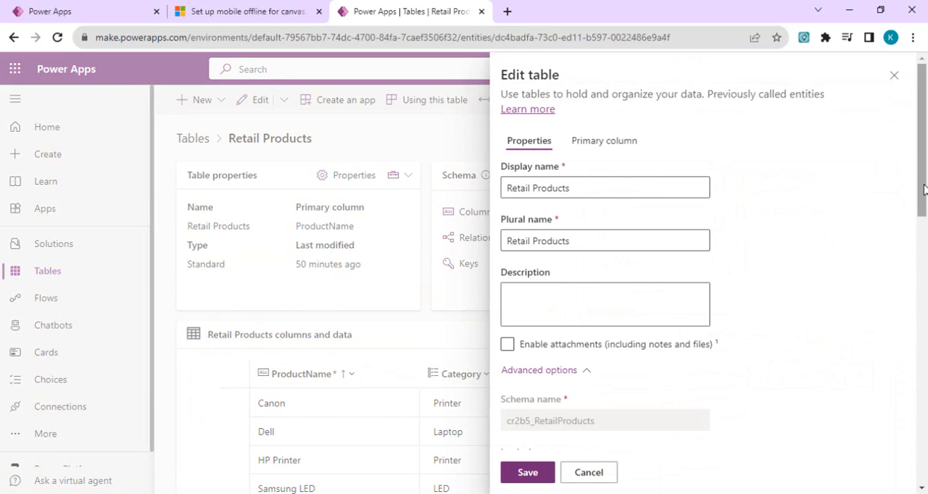
scroll(down, 3)
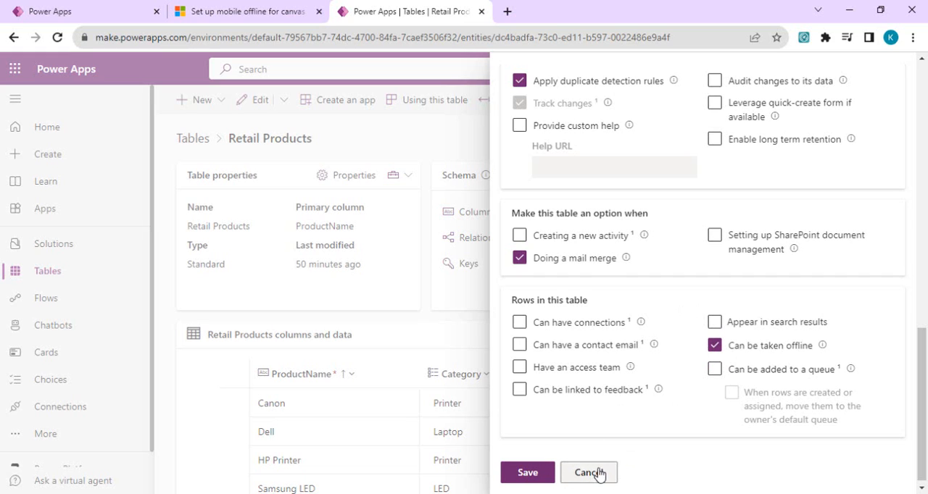
click(584, 473)
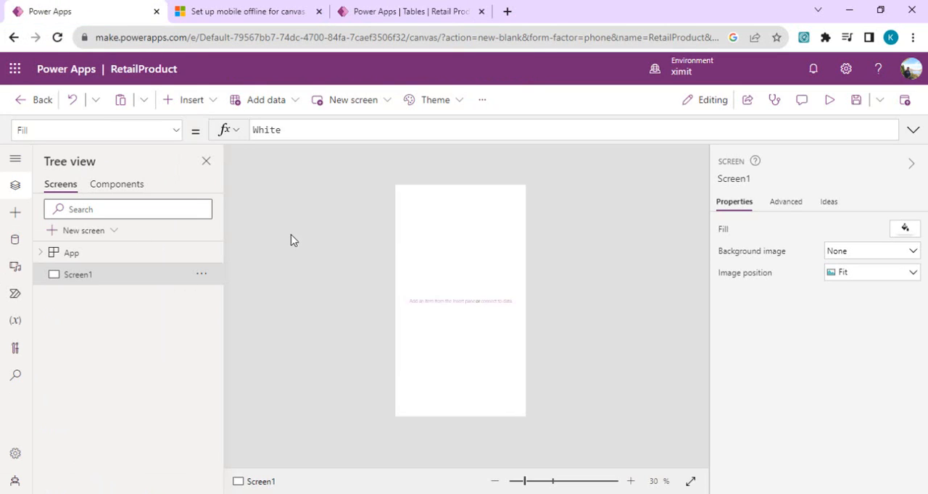
mouse_move(303, 255)
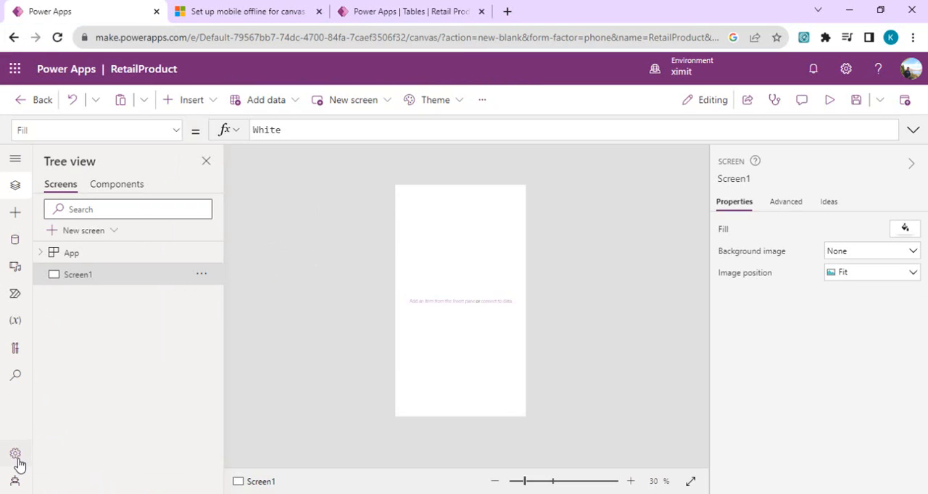
Step: Filter the app's Upcoming features settings by 'offline', showing Dataverse offline is On
click(14, 455)
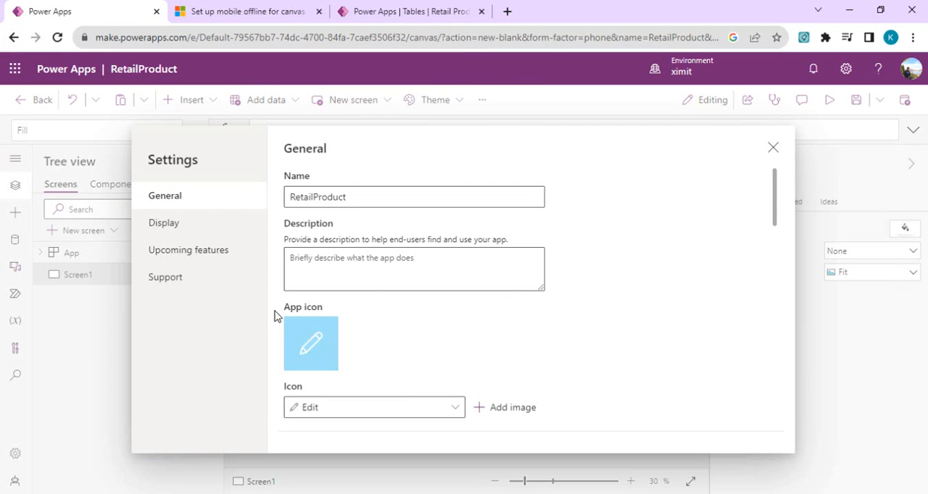
click(188, 249)
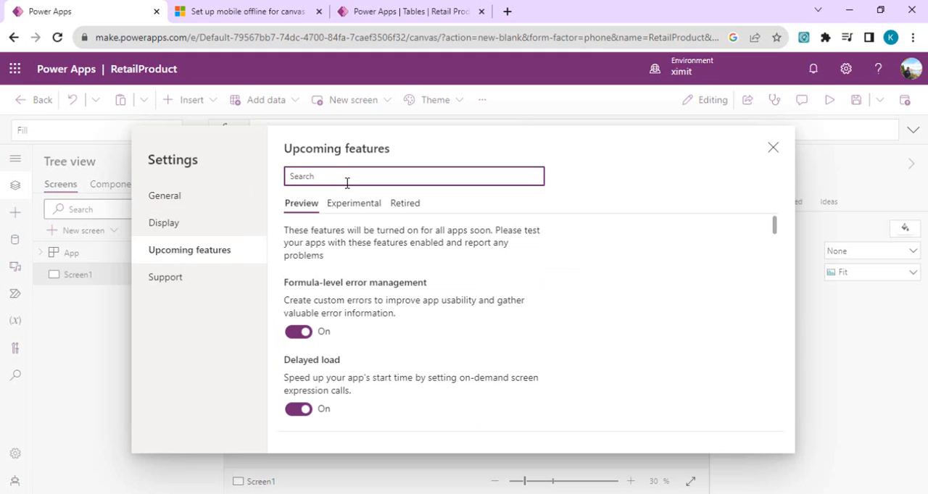
text(offline)
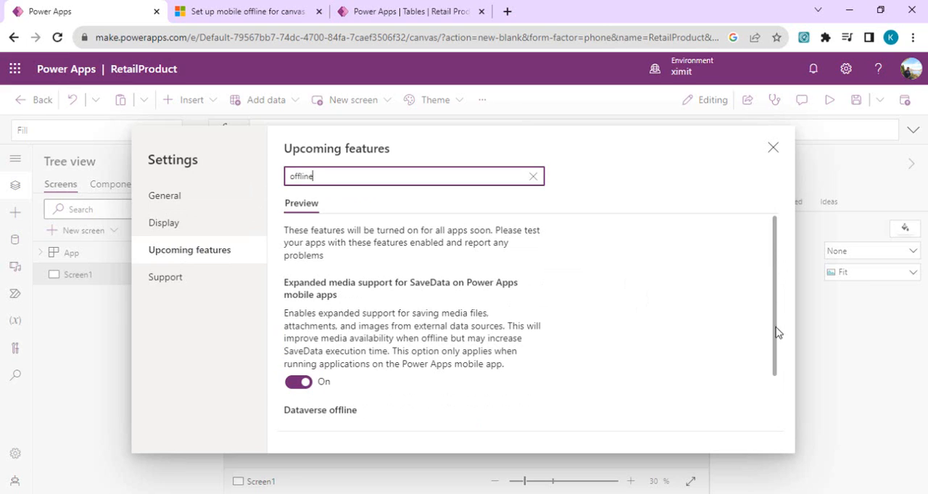
scroll(down, 3)
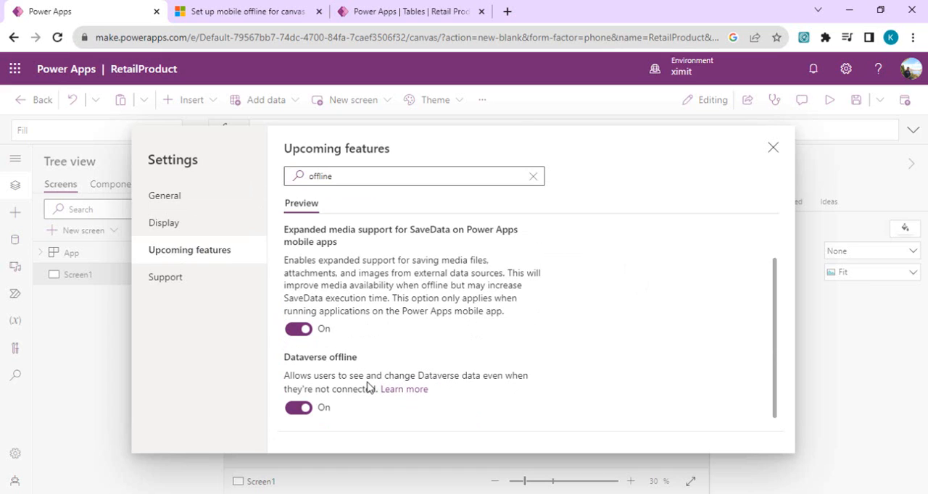
click(299, 408)
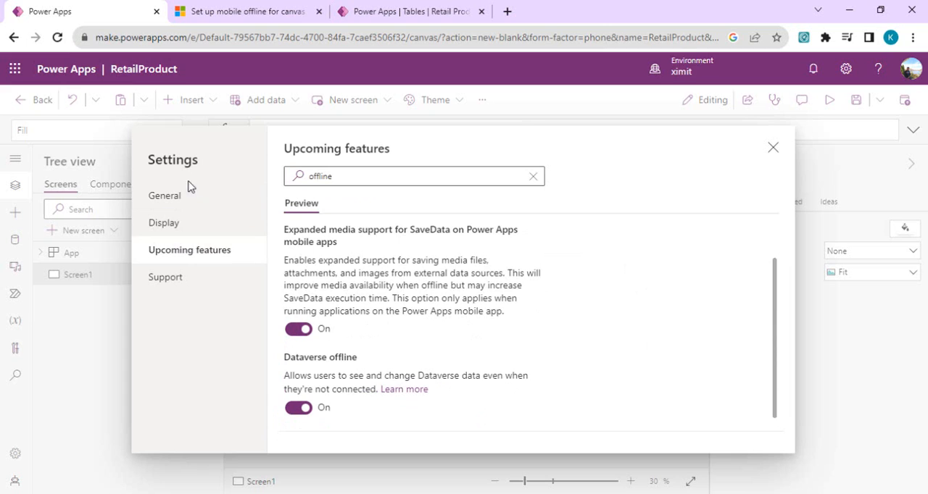
Step: In General settings turn on 'Can be used offline (Preview)' with the Auto-generated profile, then close settings
click(165, 195)
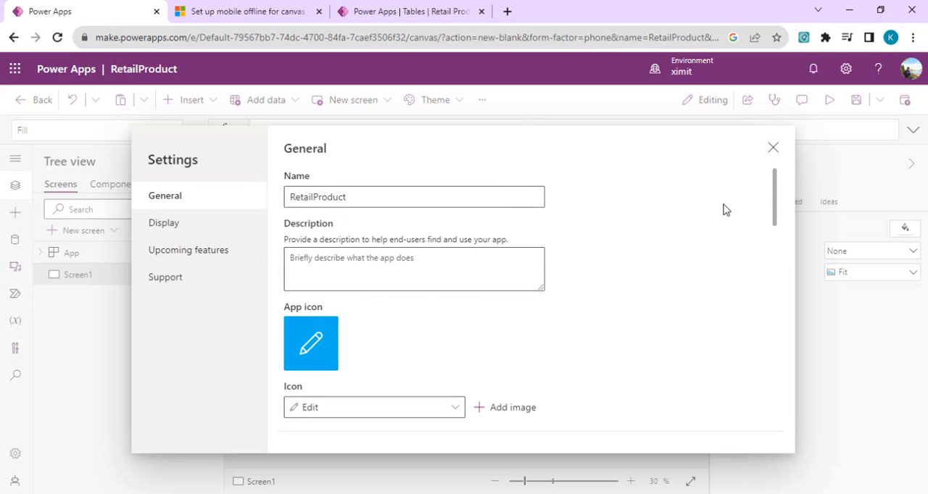
mouse_move(774, 195)
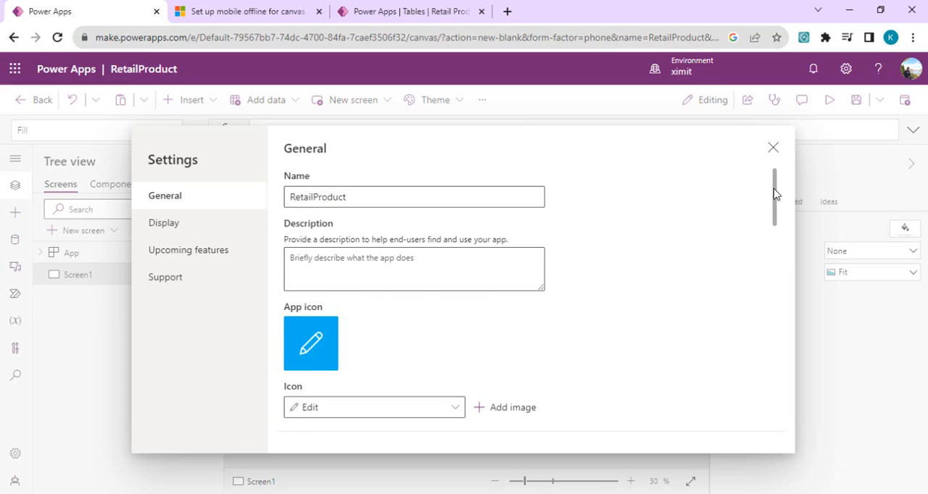
scroll(down, 3)
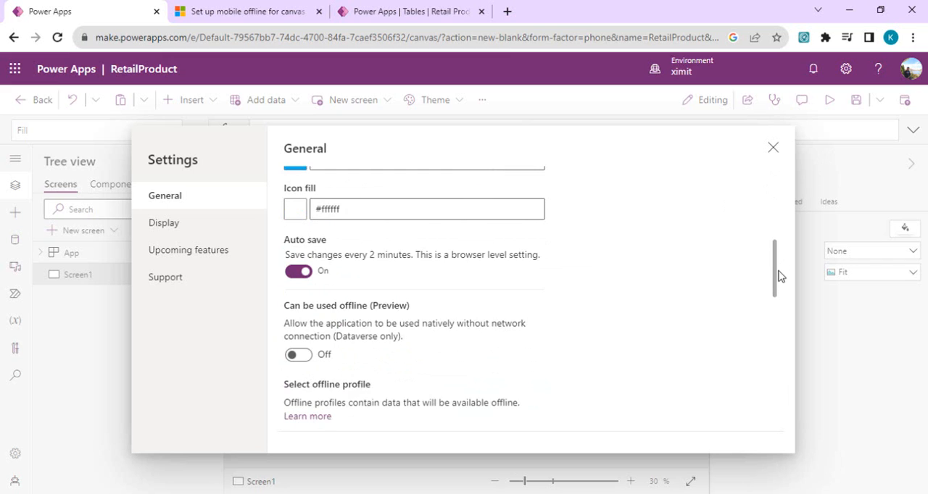
scroll(down, 3)
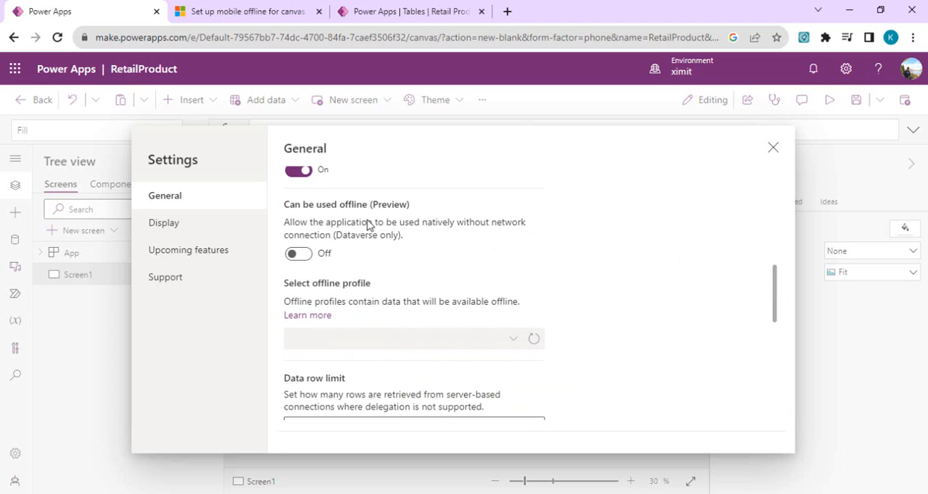
click(297, 252)
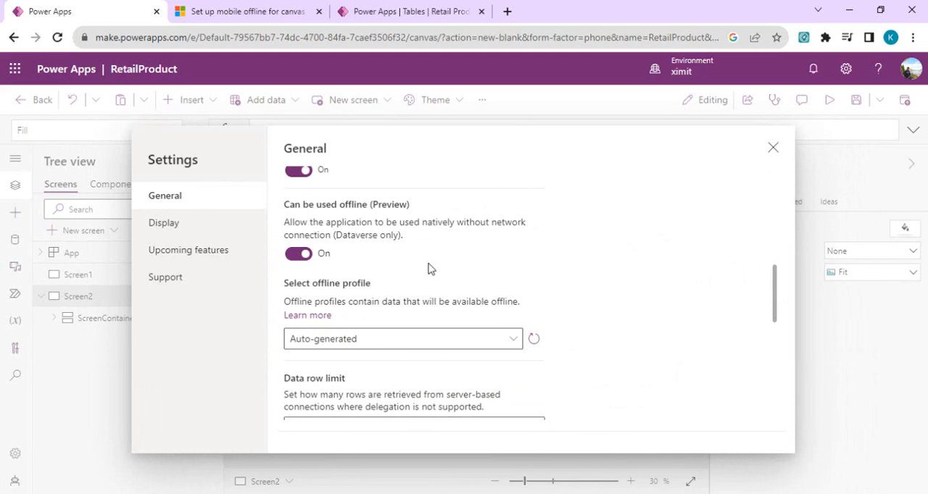
mouse_move(383, 281)
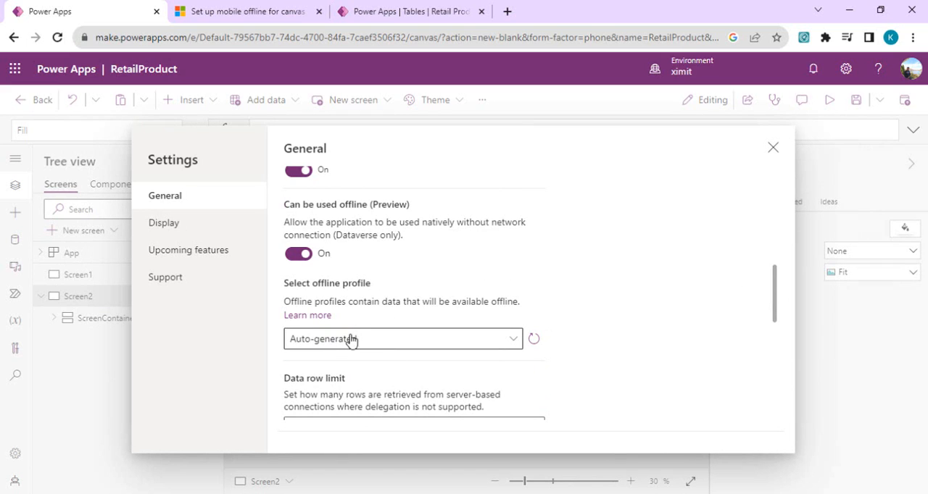
mouse_move(345, 348)
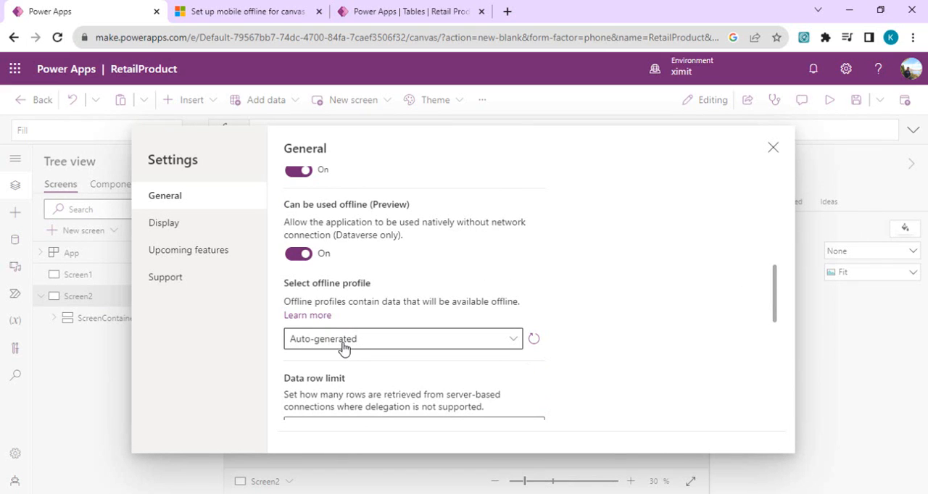
mouse_move(355, 341)
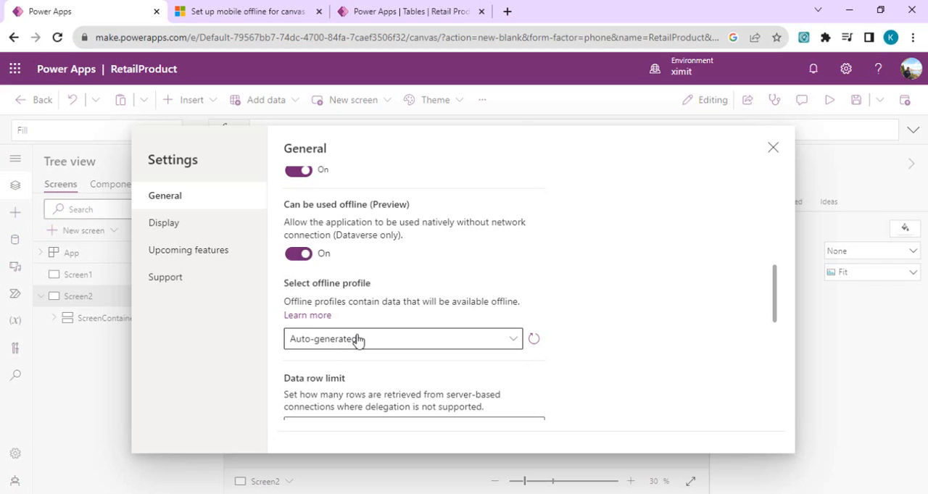
mouse_move(397, 342)
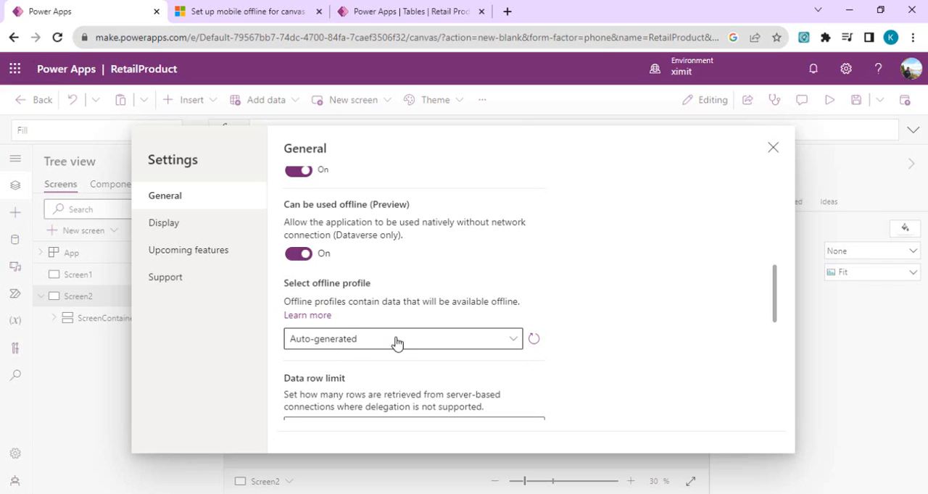
mouse_move(351, 340)
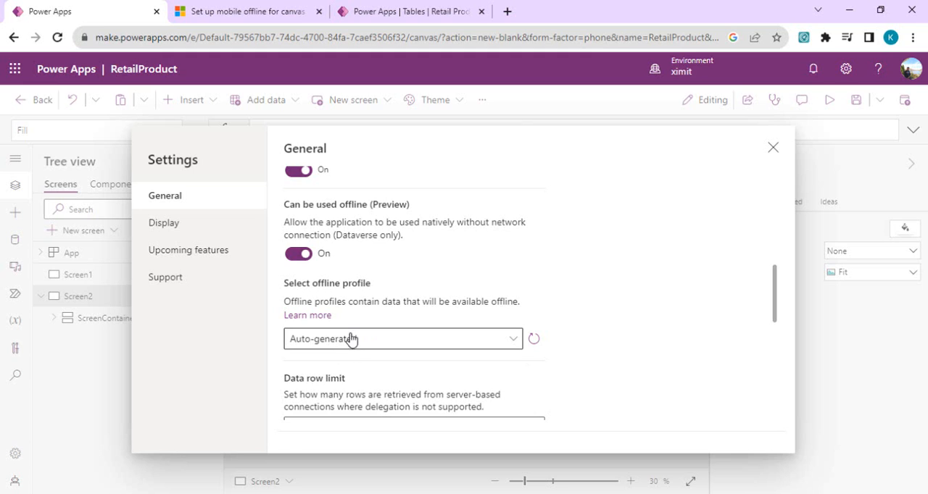
mouse_move(785, 252)
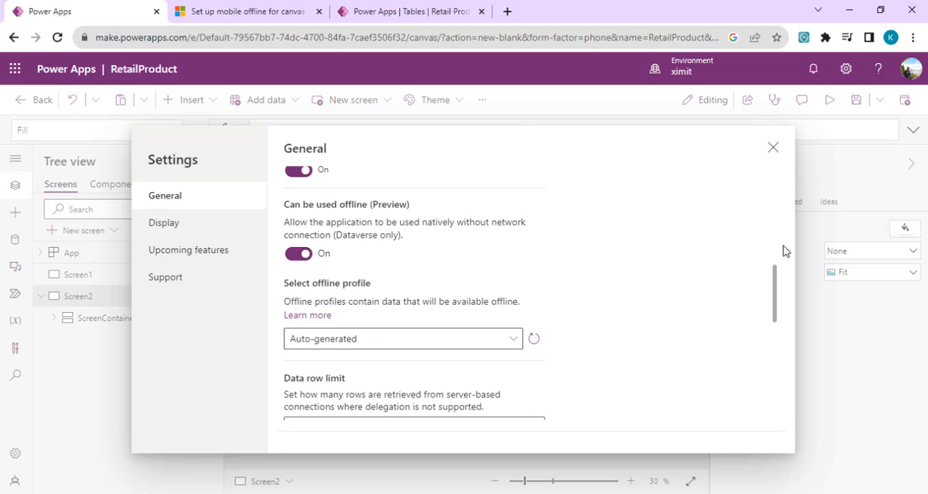
scroll(down, 3)
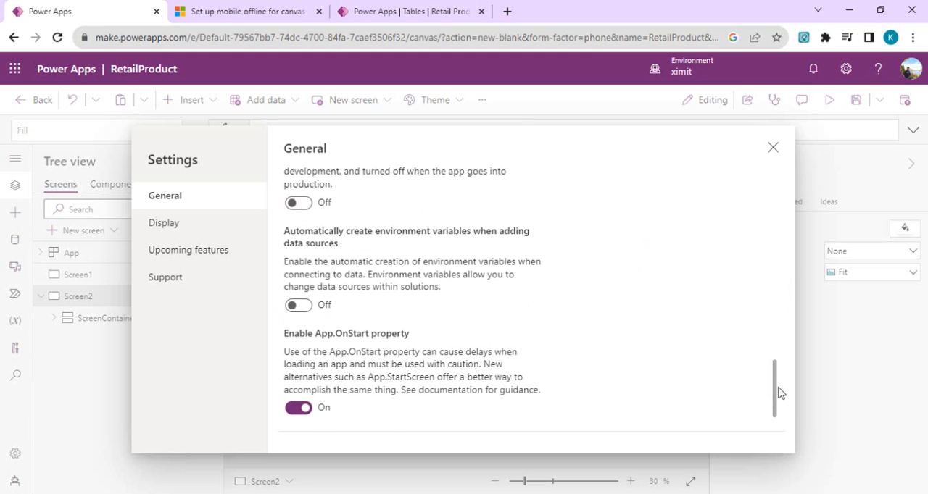
mouse_move(774, 148)
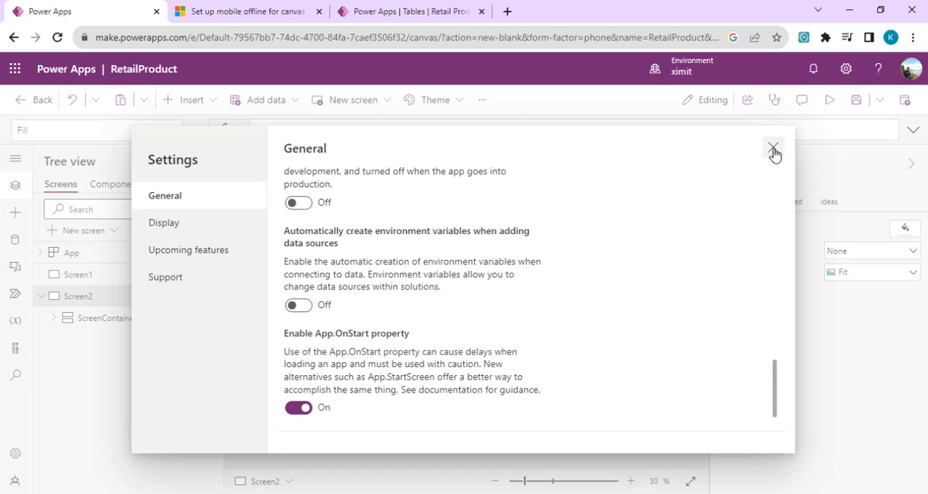
click(773, 148)
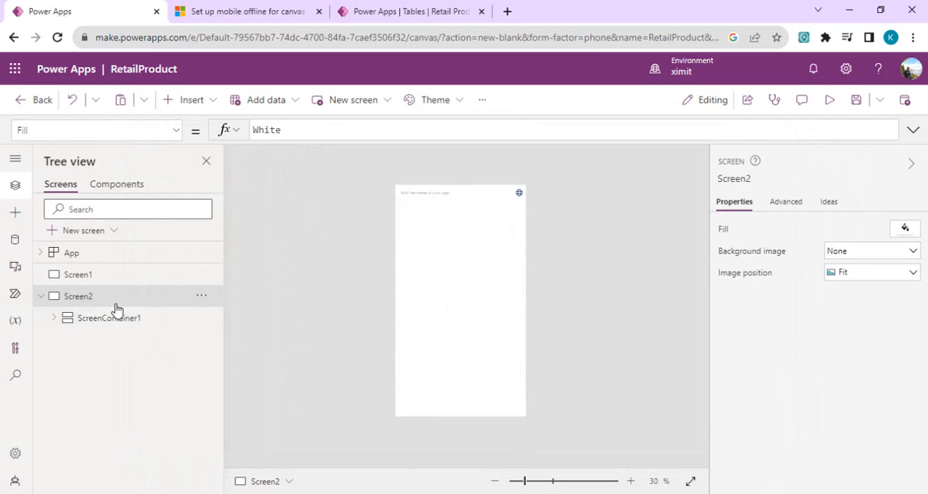
mouse_move(384, 300)
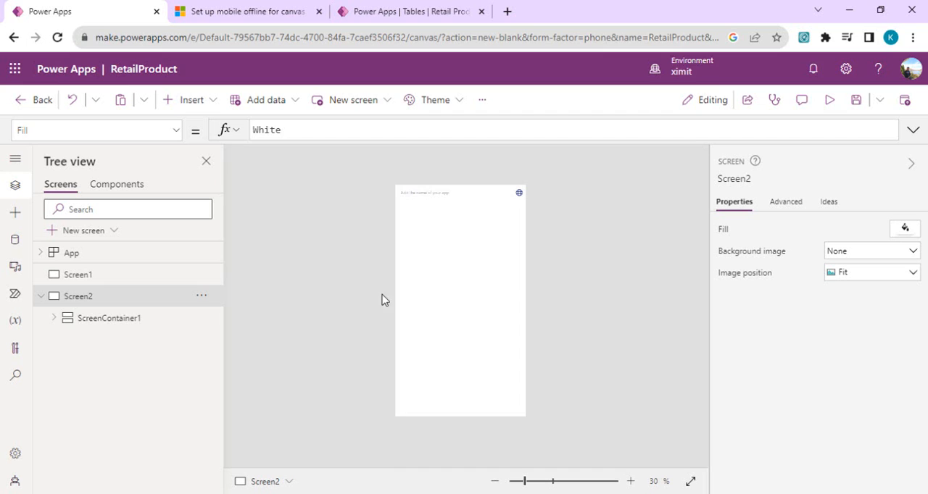
Step: Give the header's offline sync icon a Switch(Connection.Sync, …) OnSelect that notifies the sync status
drag(516, 481, 533, 481)
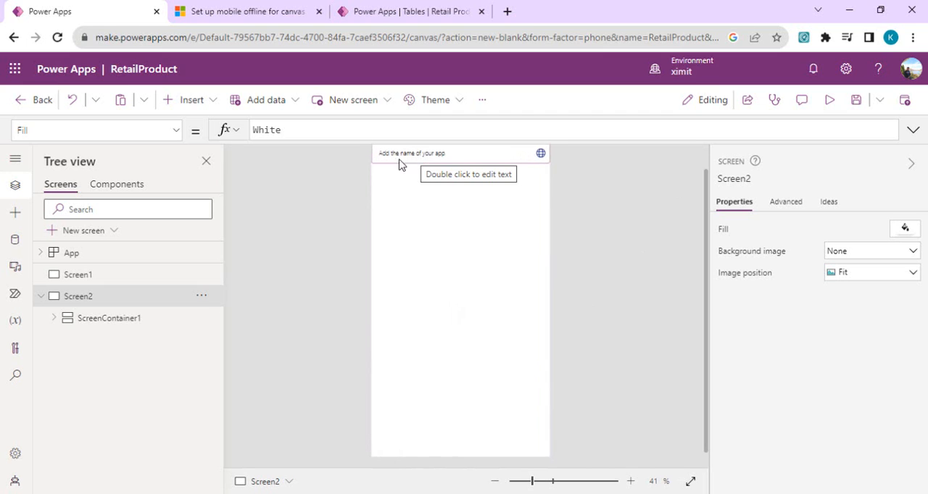
click(411, 154)
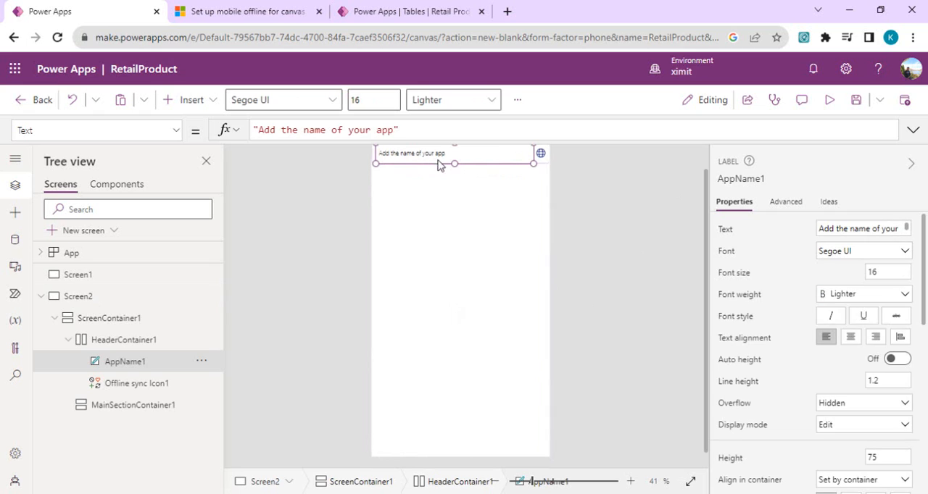
click(136, 383)
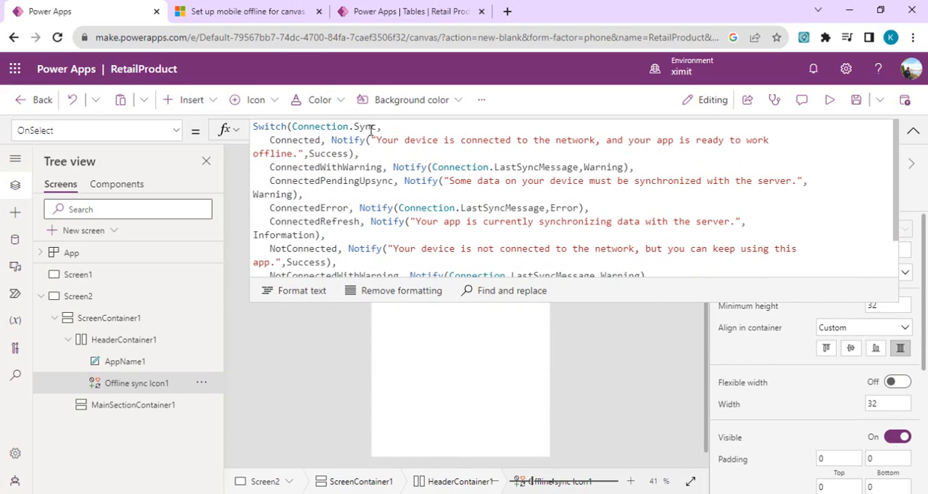
mouse_move(426, 145)
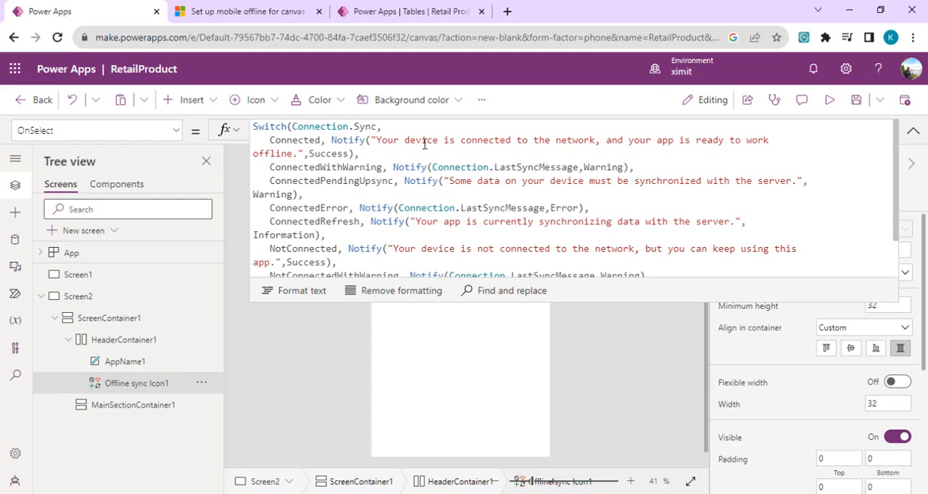
mouse_move(668, 147)
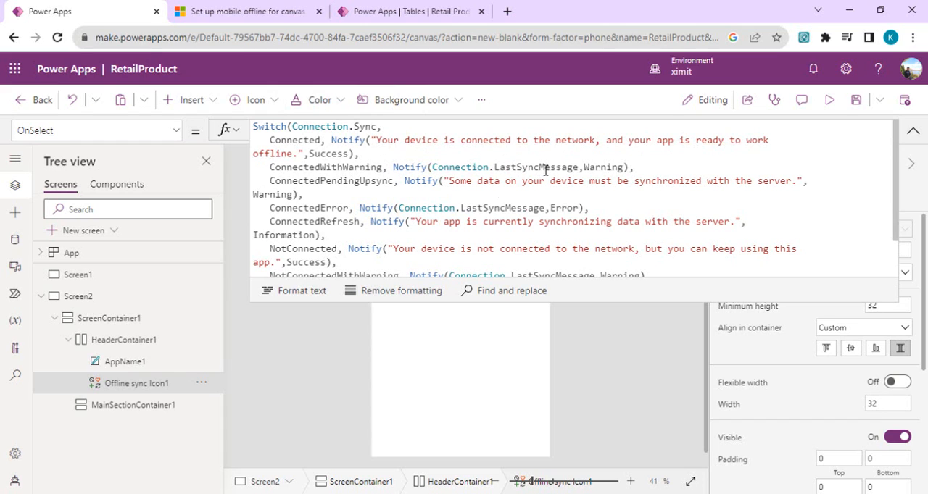
mouse_move(649, 185)
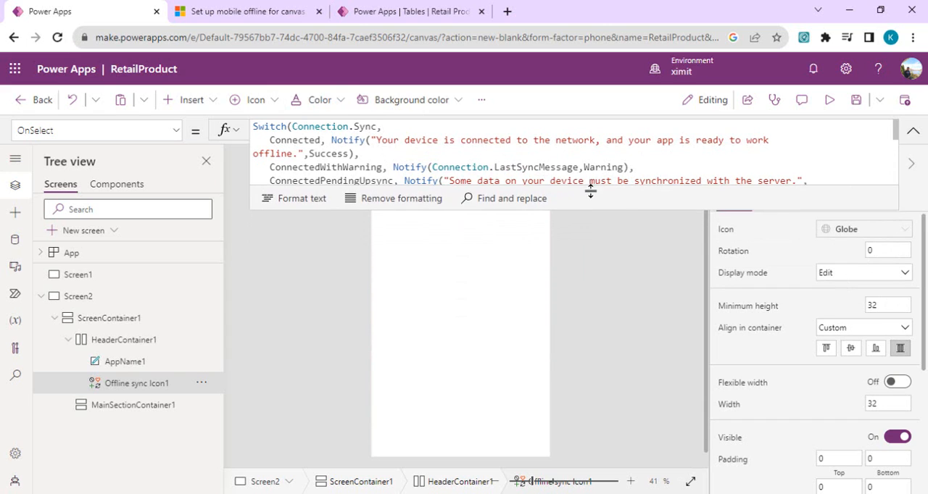
click(913, 131)
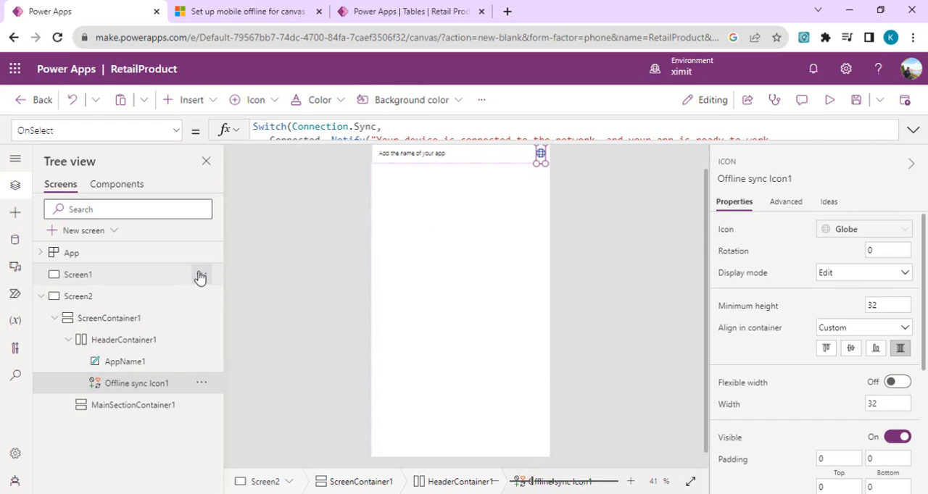
click(200, 277)
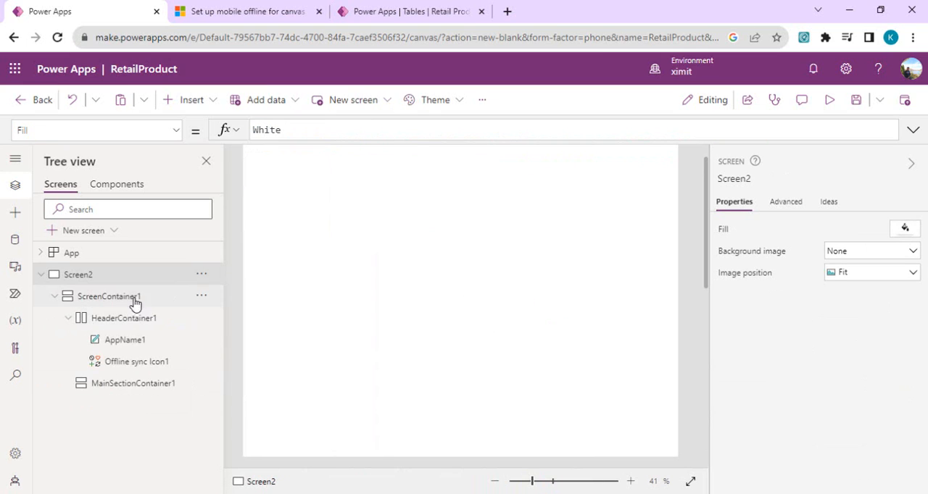
mouse_move(159, 282)
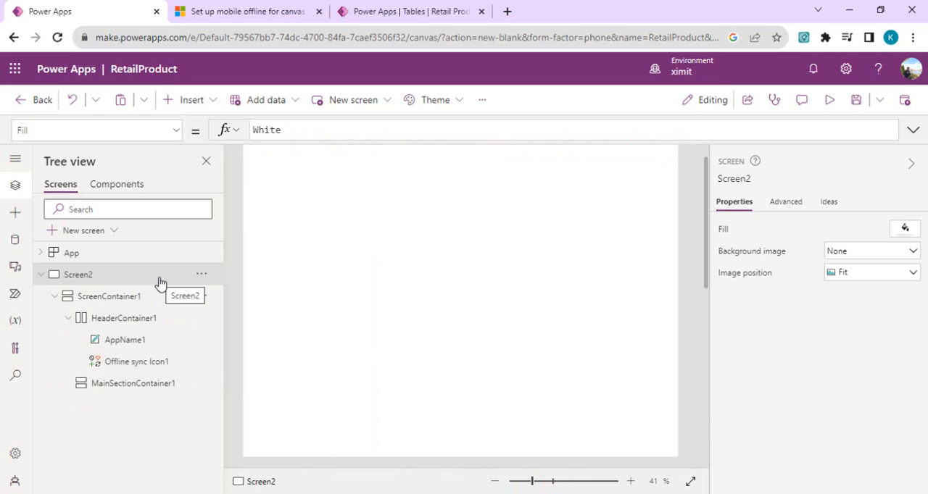
Step: Add the Retail Products (Microsoft Dataverse) table as a data source via Add data
click(14, 239)
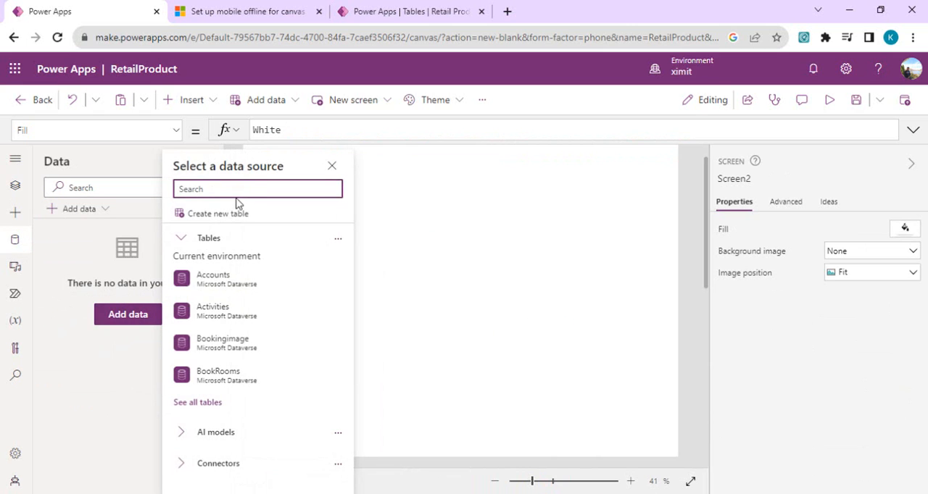
text(ret)
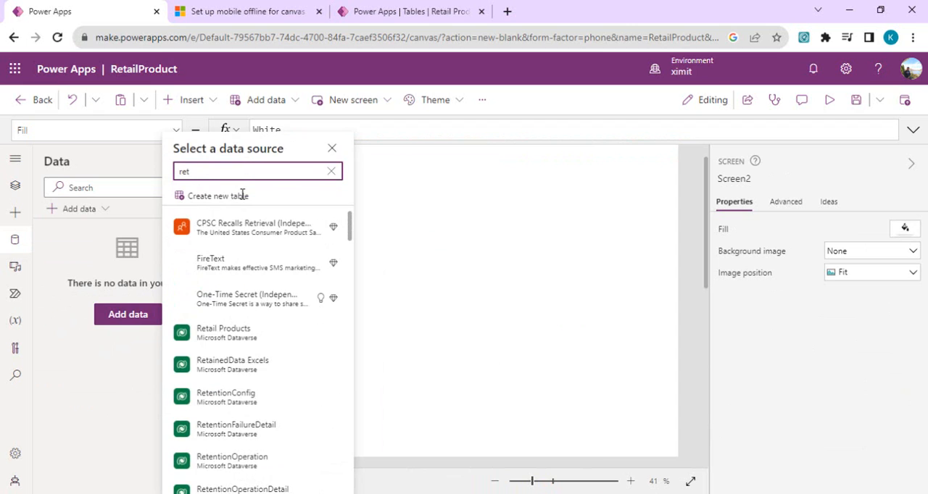
text(ail)
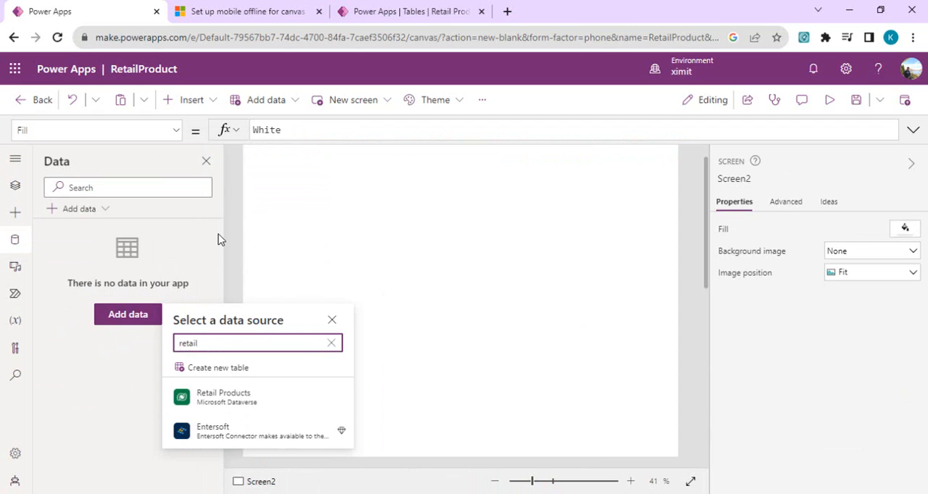
click(223, 397)
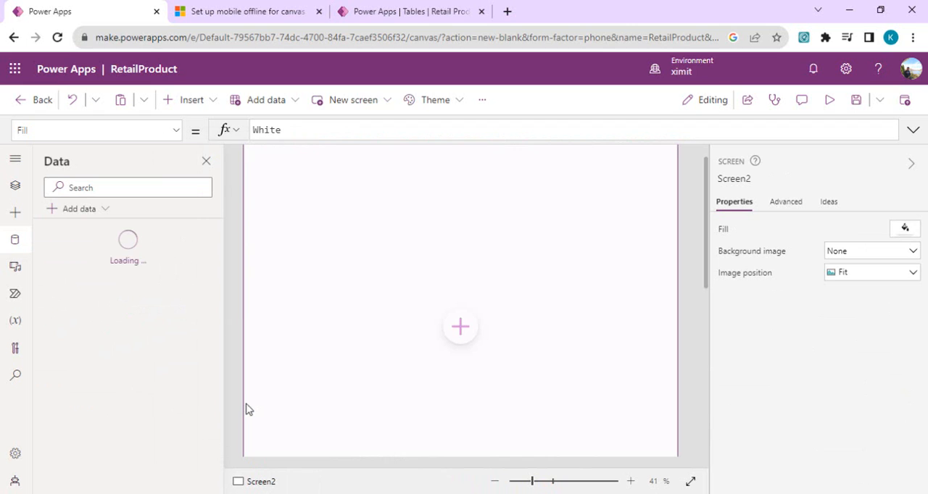
mouse_move(591, 408)
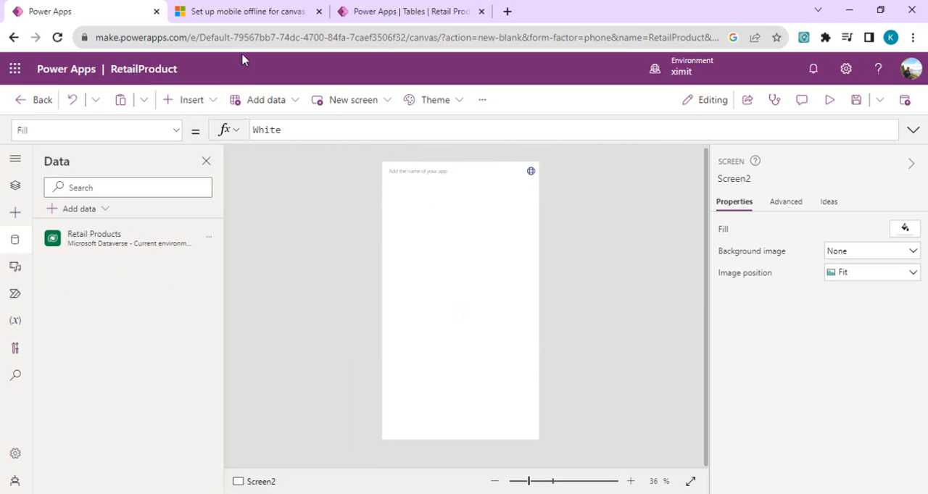
click(191, 98)
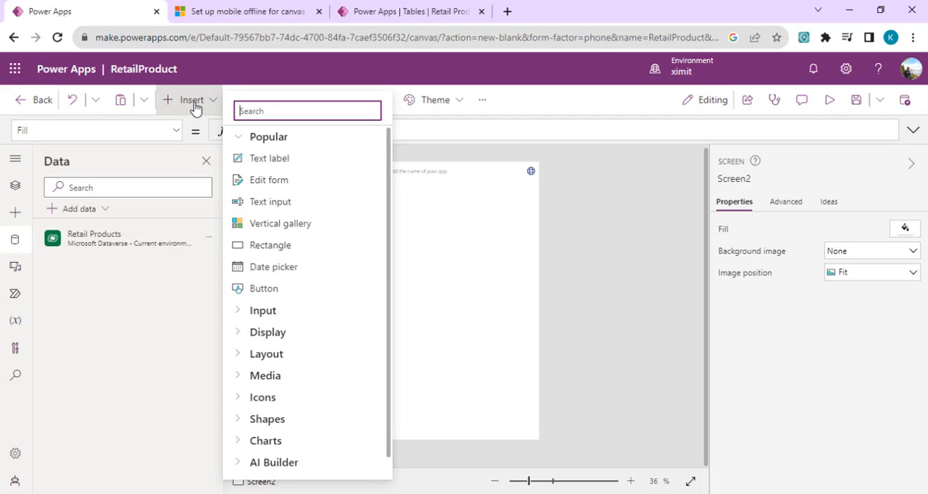
mouse_move(232, 87)
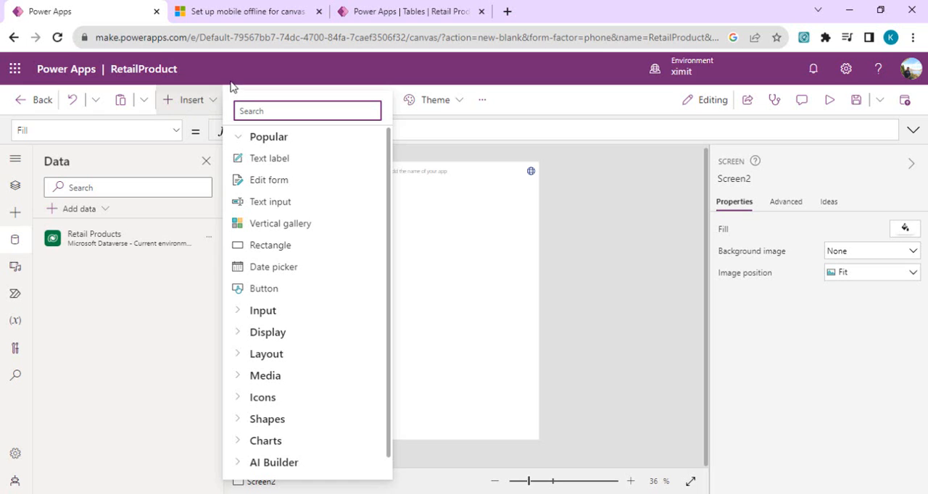
mouse_move(297, 223)
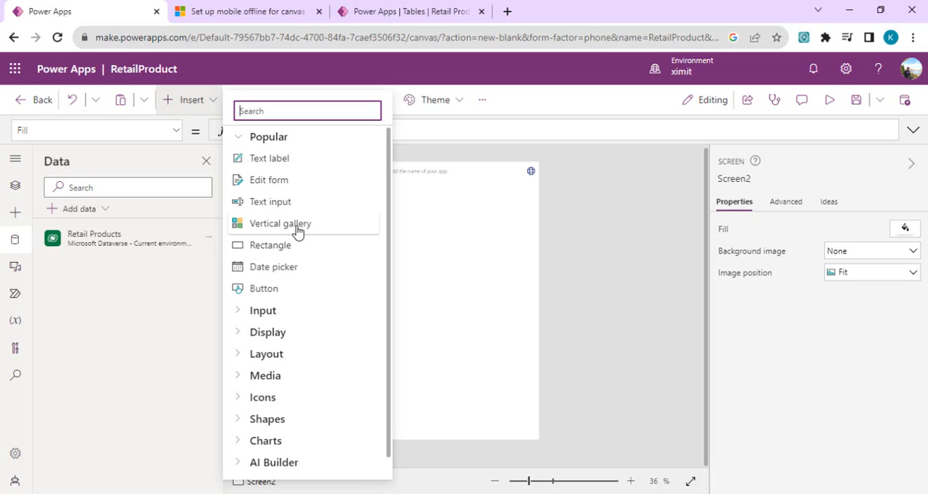
Step: Insert a vertical gallery and move Gallery1 into MainSectionContainer1 via cut and paste
click(280, 223)
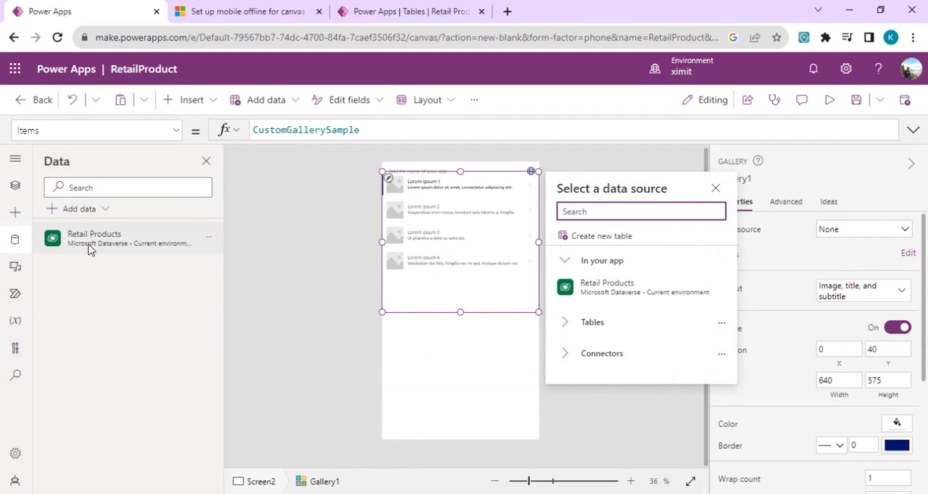
click(14, 186)
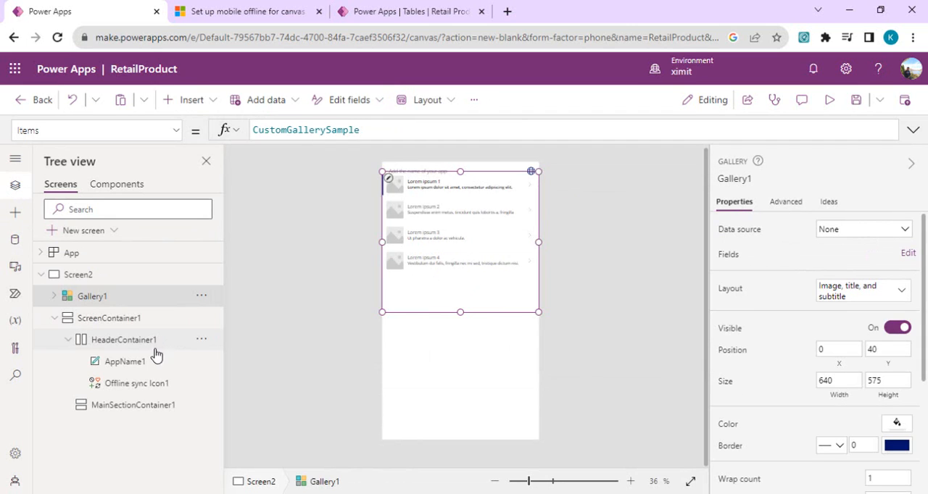
mouse_move(159, 312)
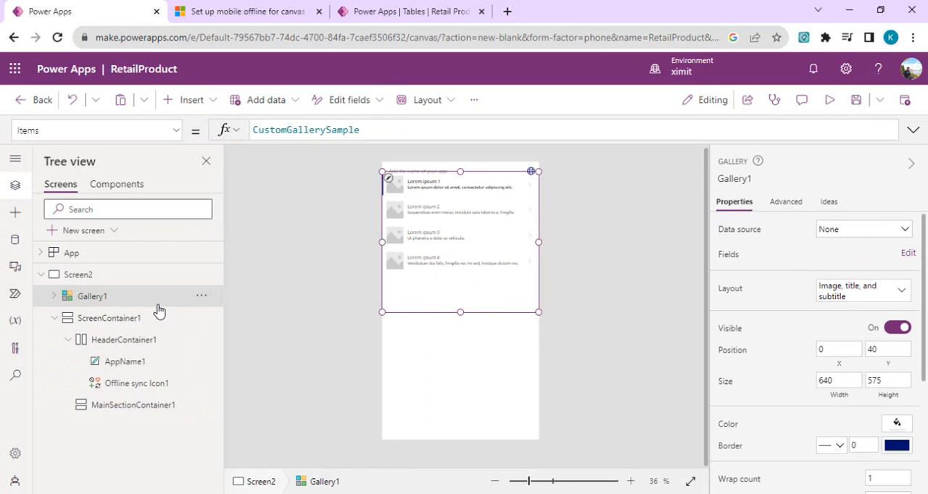
click(201, 296)
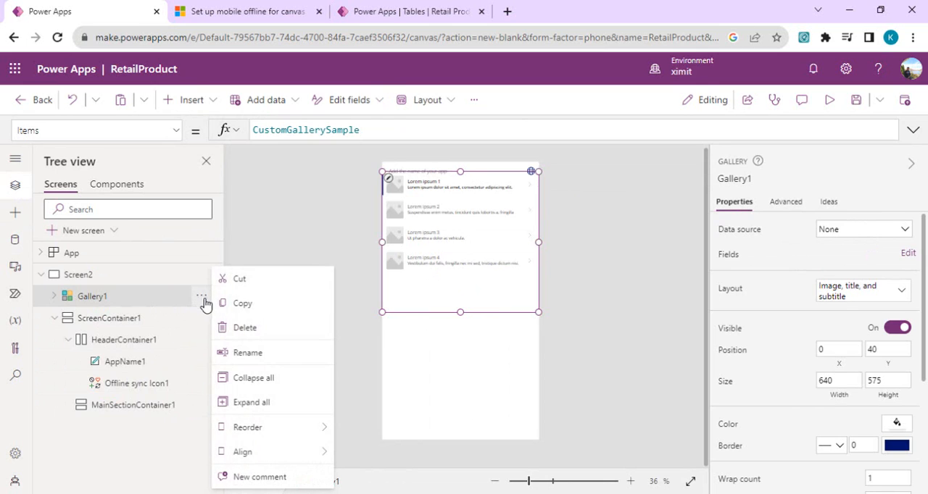
click(244, 328)
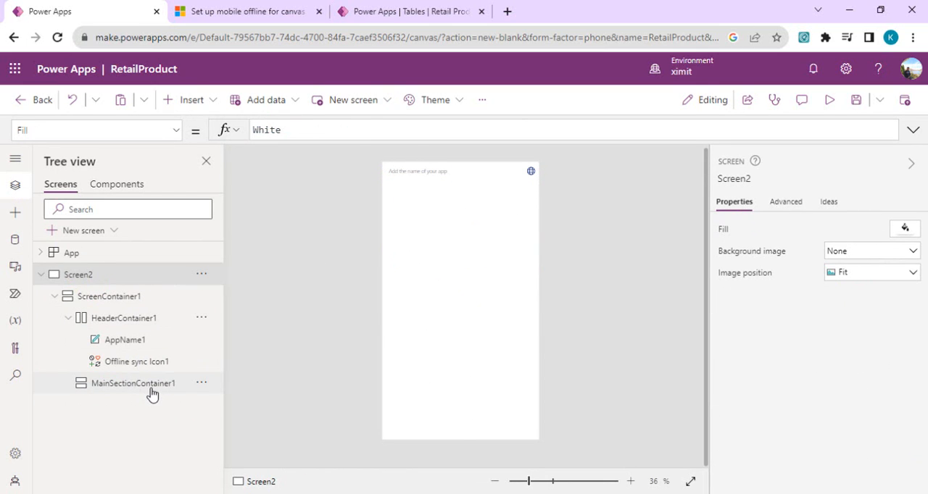
right_click(132, 383)
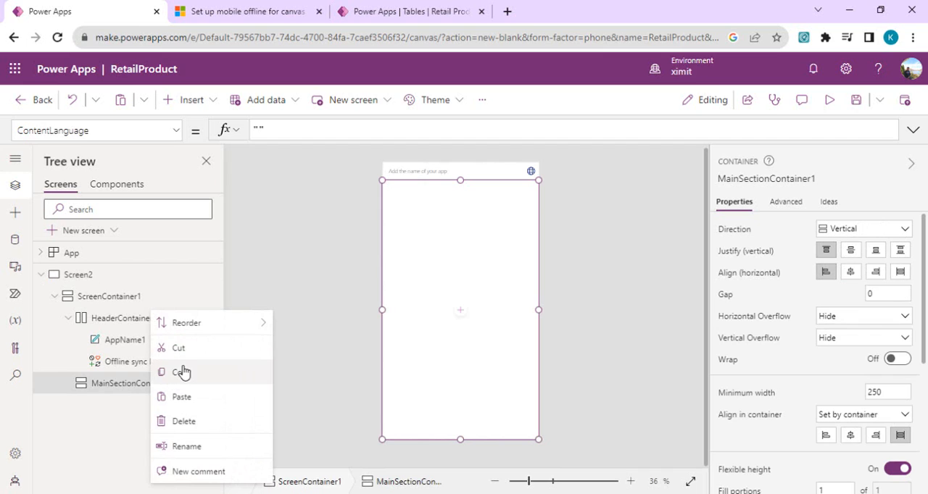
click(539, 264)
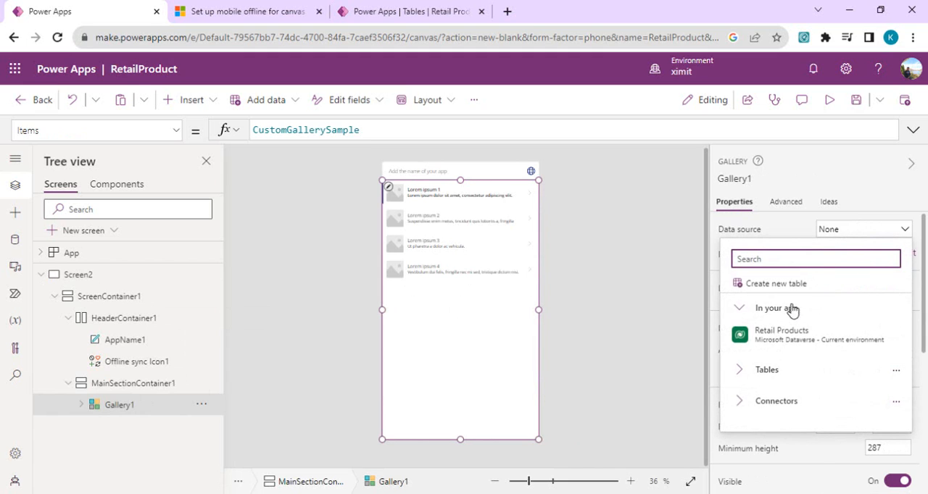
Step: Bind Gallery1 to Retail Products with Category as Subtitle1, then tidy the tree view
click(779, 333)
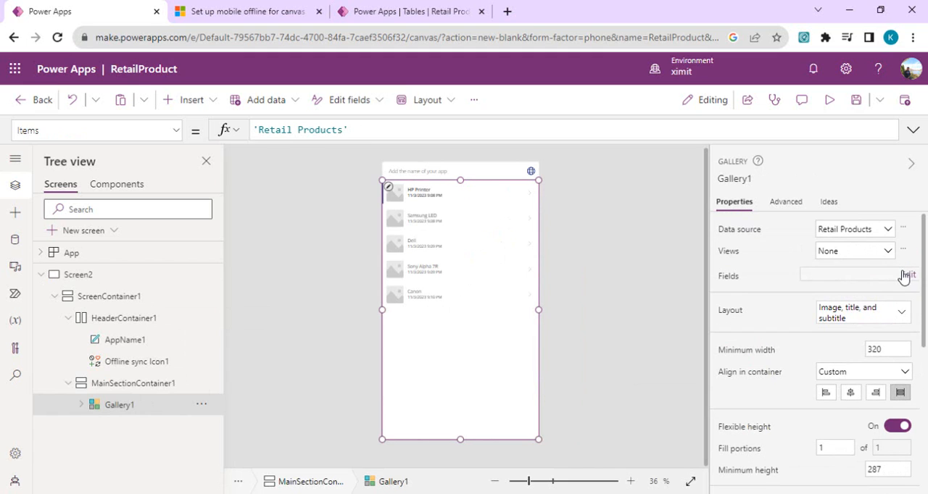
click(907, 276)
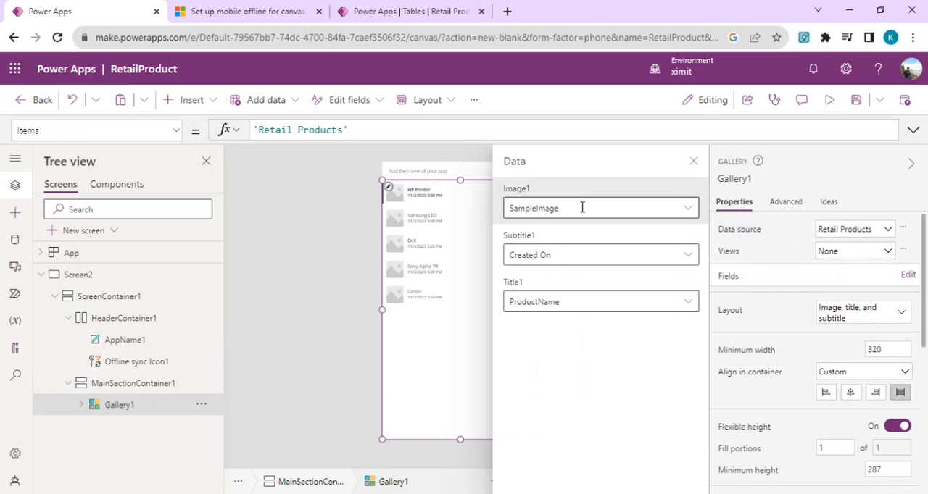
mouse_move(557, 301)
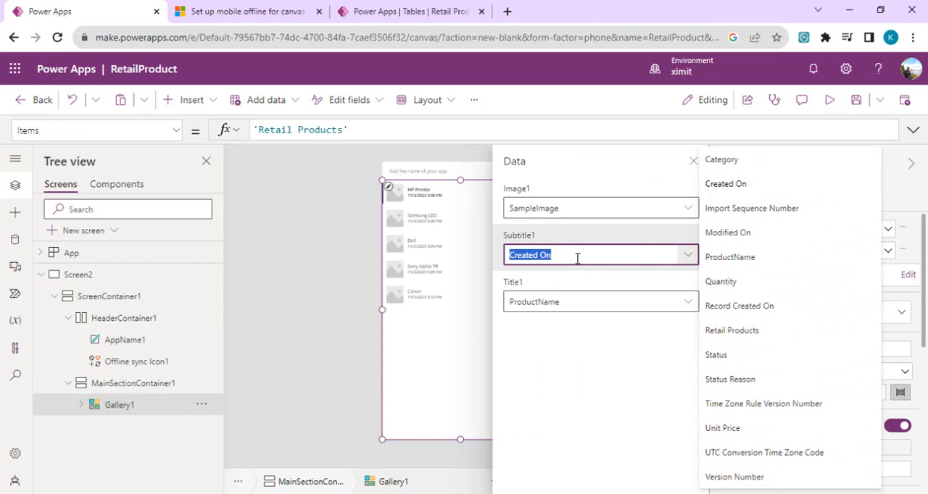
click(722, 160)
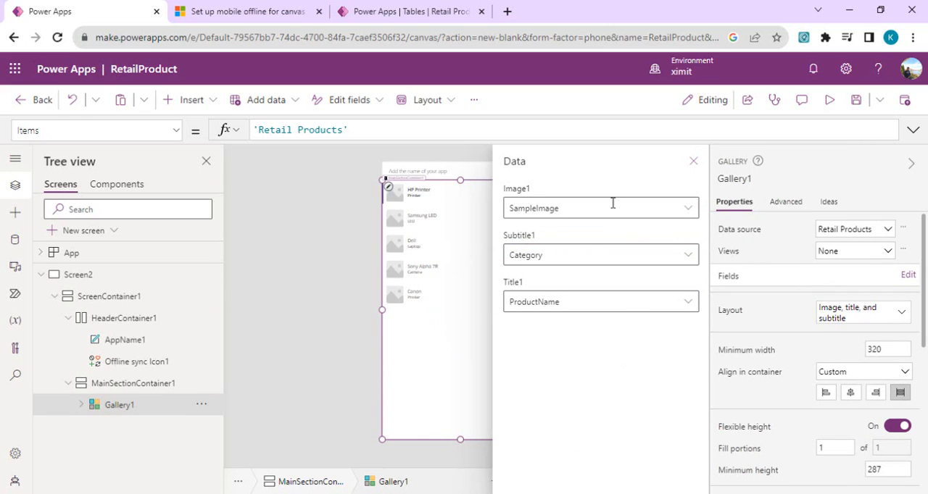
click(693, 161)
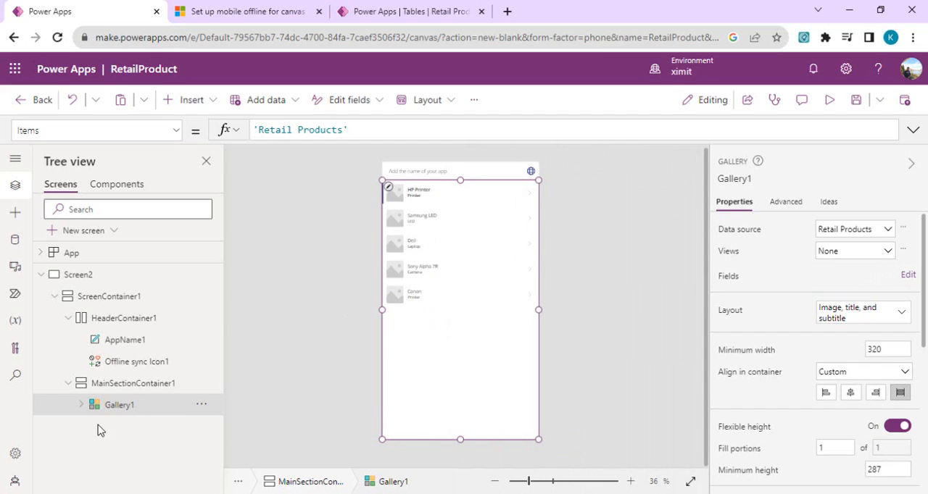
click(81, 404)
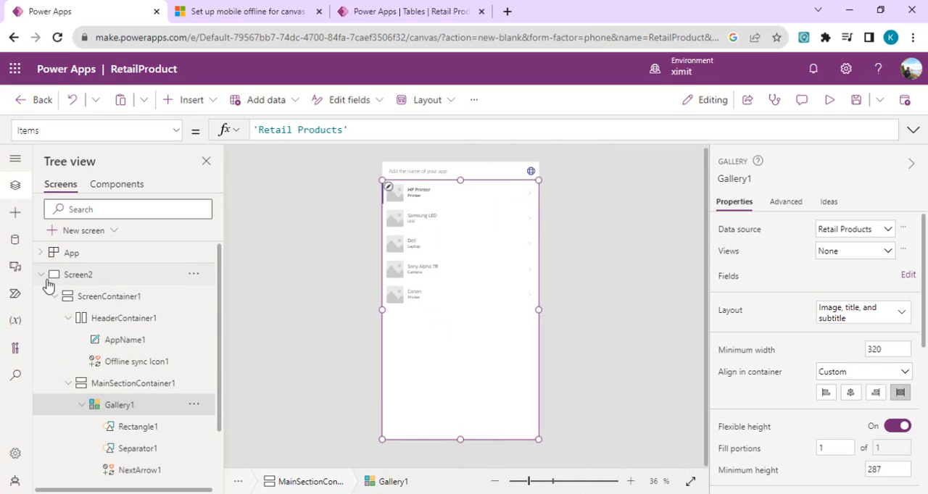
click(40, 274)
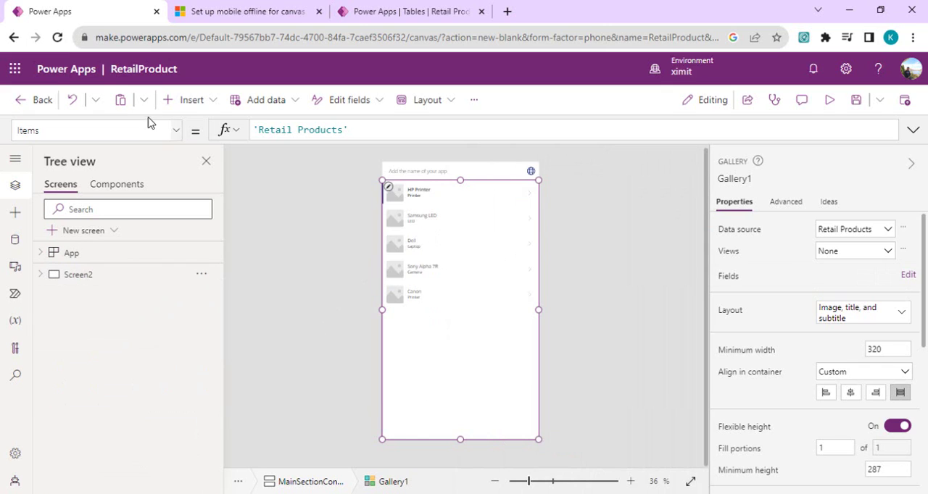
mouse_move(65, 239)
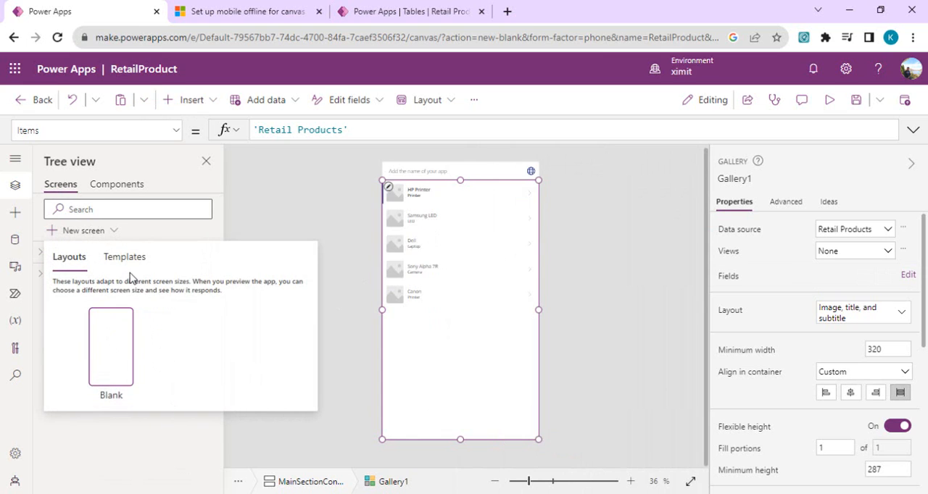
Step: Add a new Form-layout screen (Screen3) with an edit form to the app
click(125, 257)
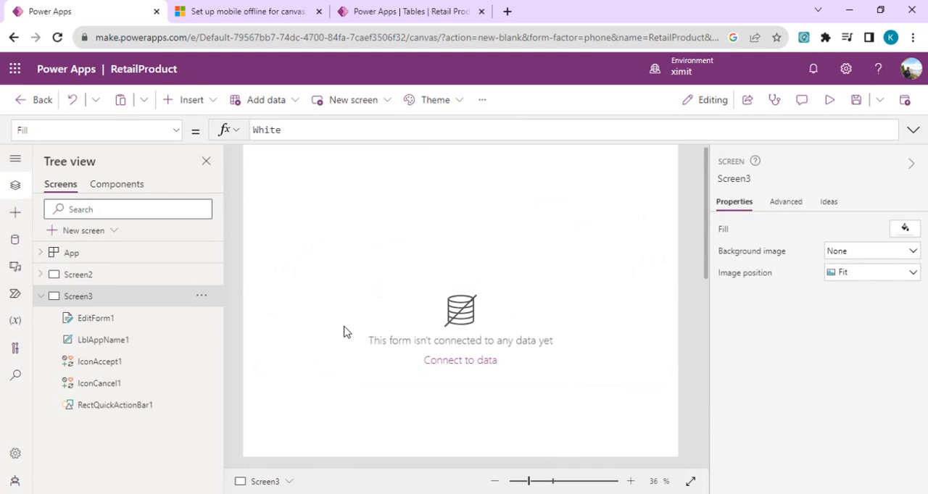
mouse_move(476, 363)
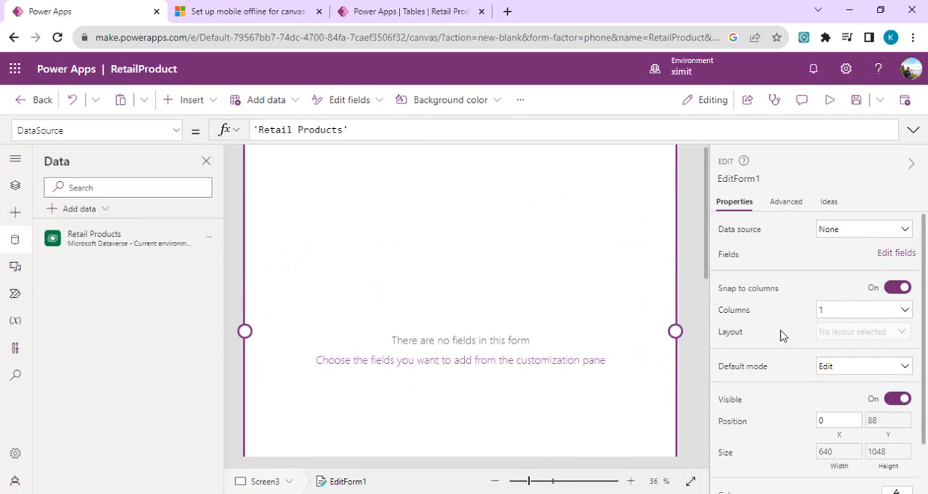
Step: Set EditForm1's data source to Retail Products and add the Category and Quantity fields
click(861, 229)
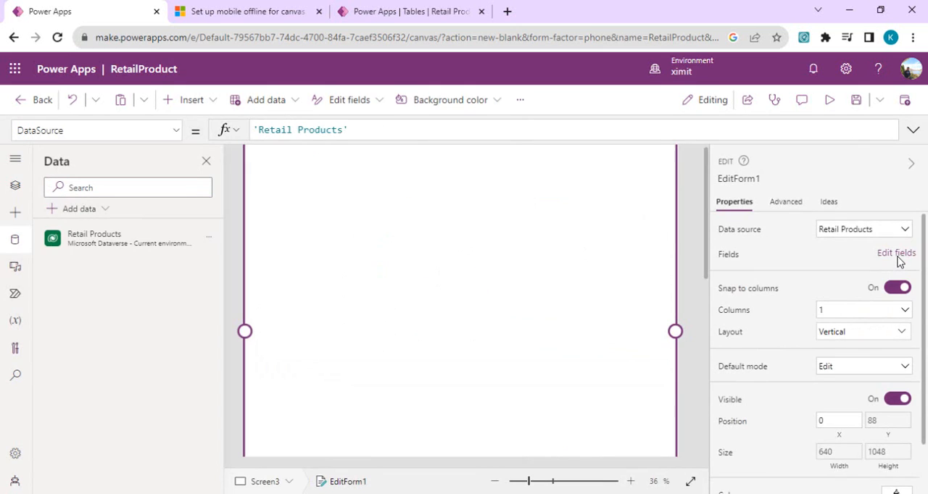
click(895, 253)
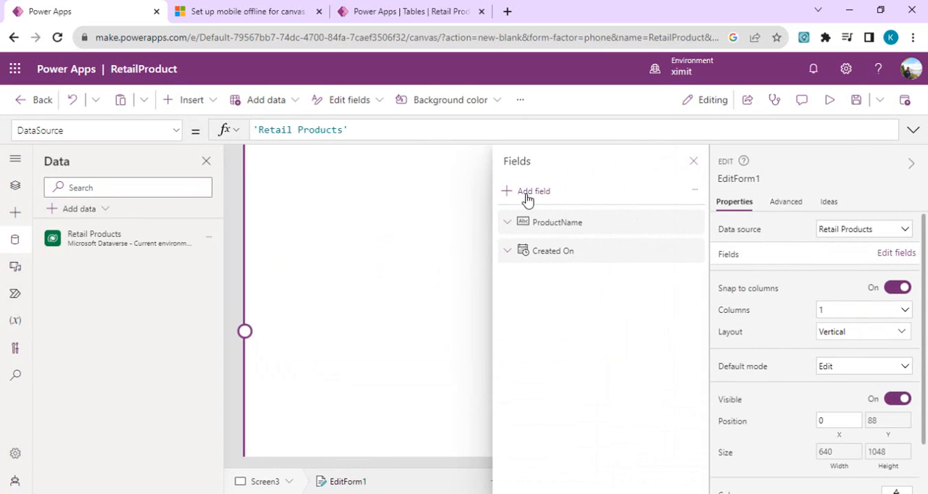
click(533, 192)
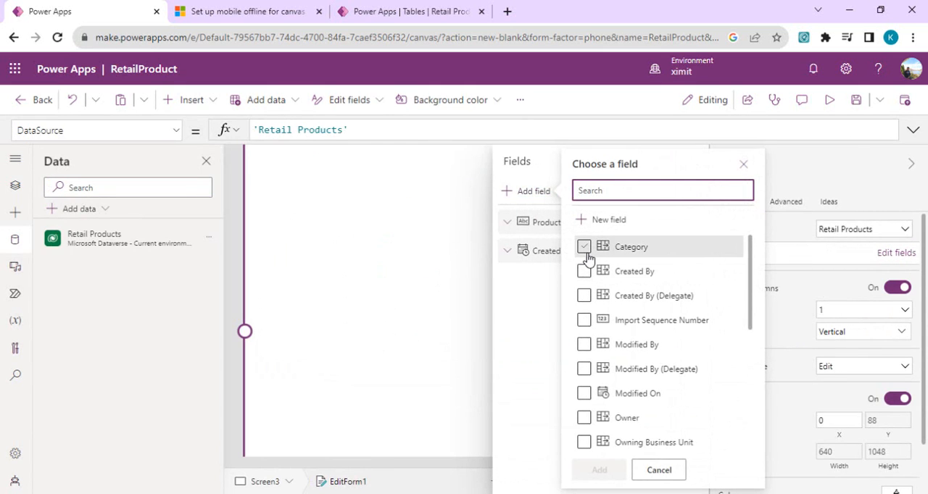
click(584, 246)
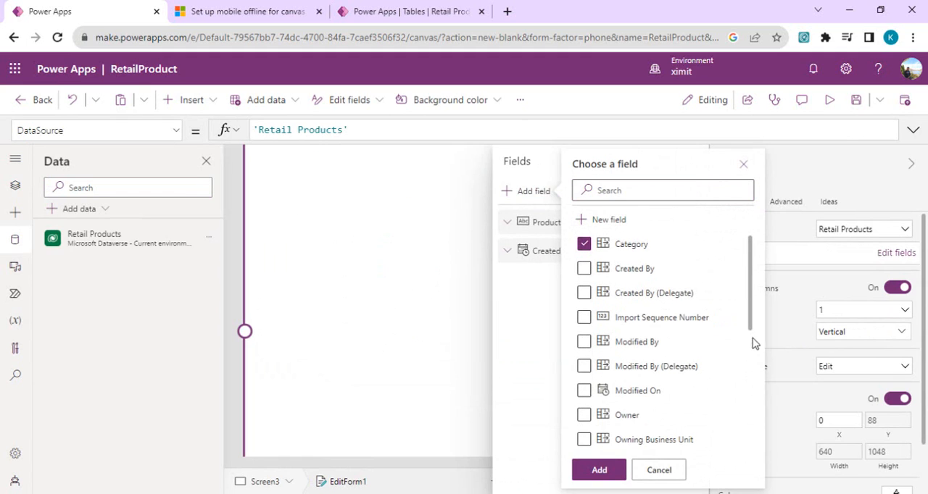
scroll(down, 3)
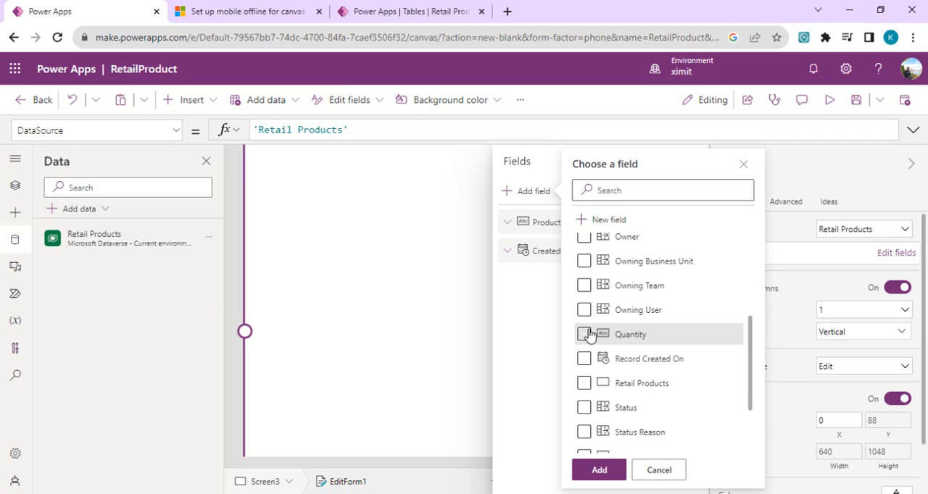
click(584, 333)
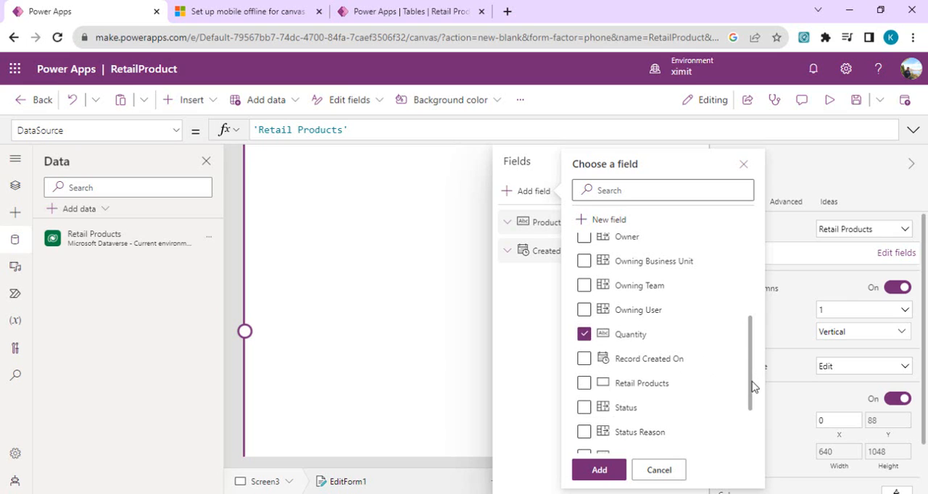
scroll(down, 3)
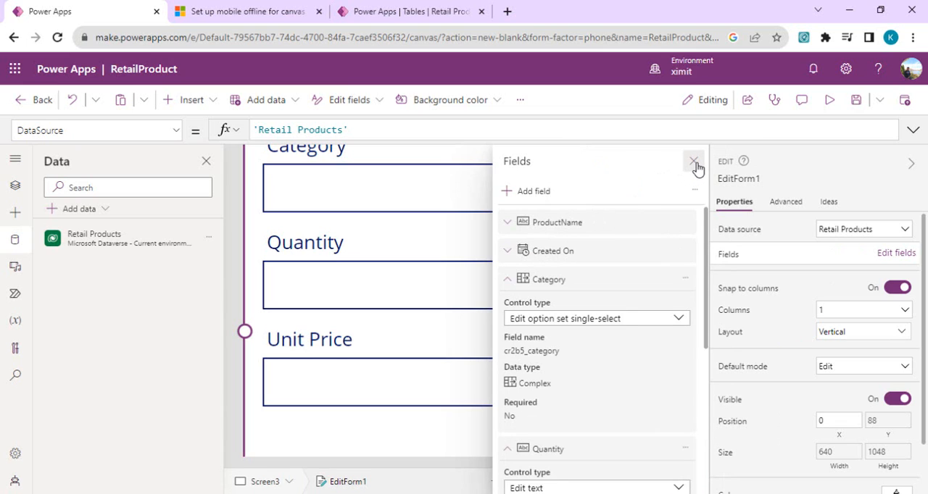
click(692, 161)
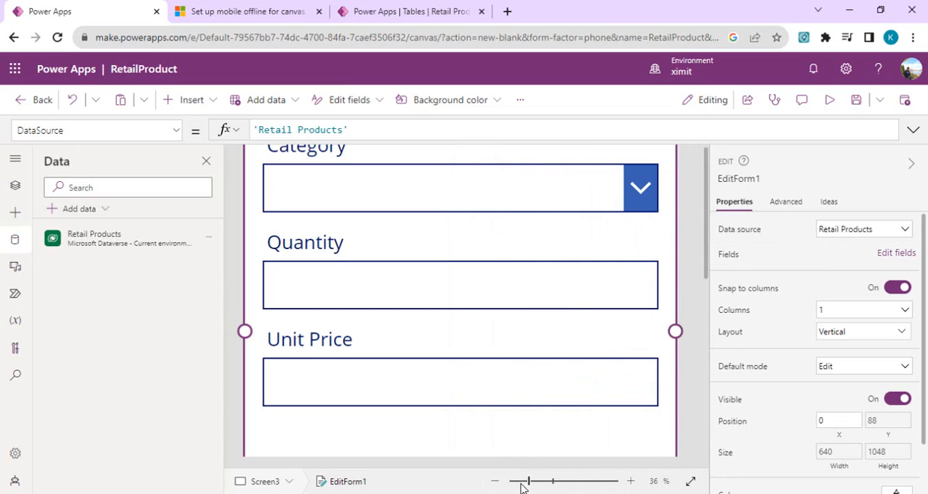
Step: Zoom out to fit the whole form screen in view
click(494, 481)
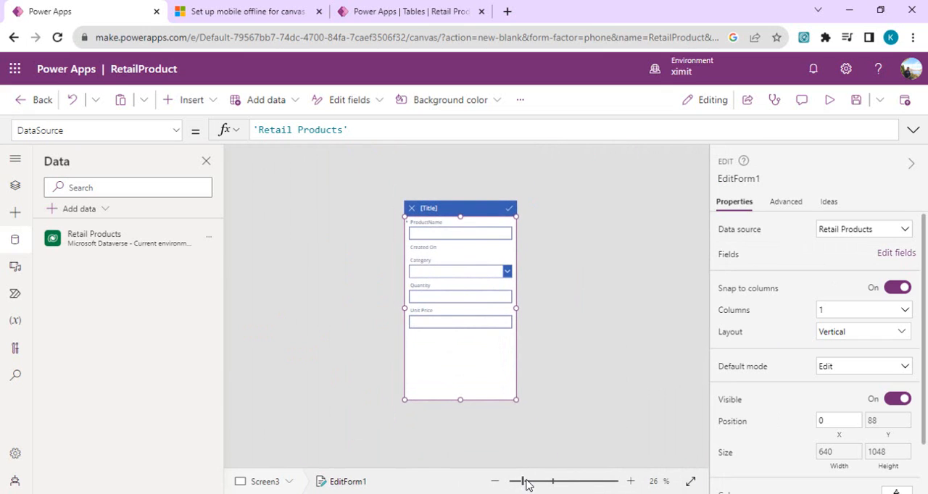
click(629, 481)
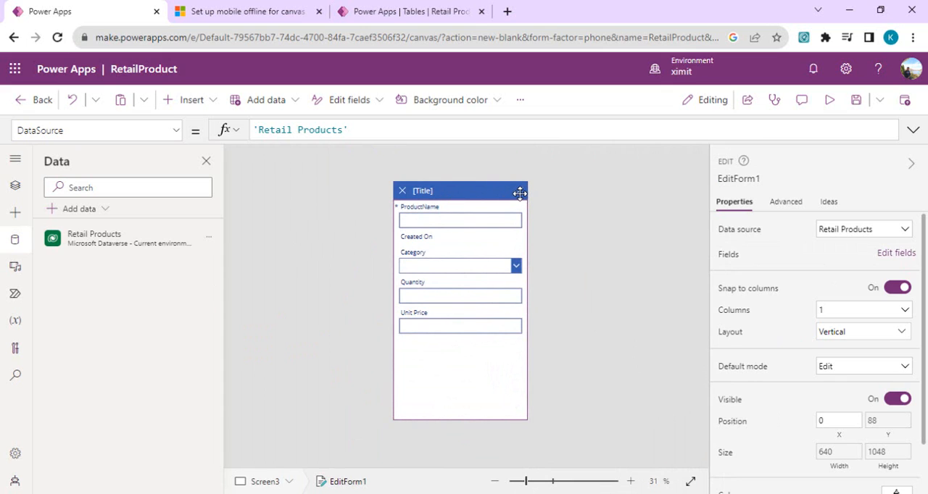
mouse_move(92, 212)
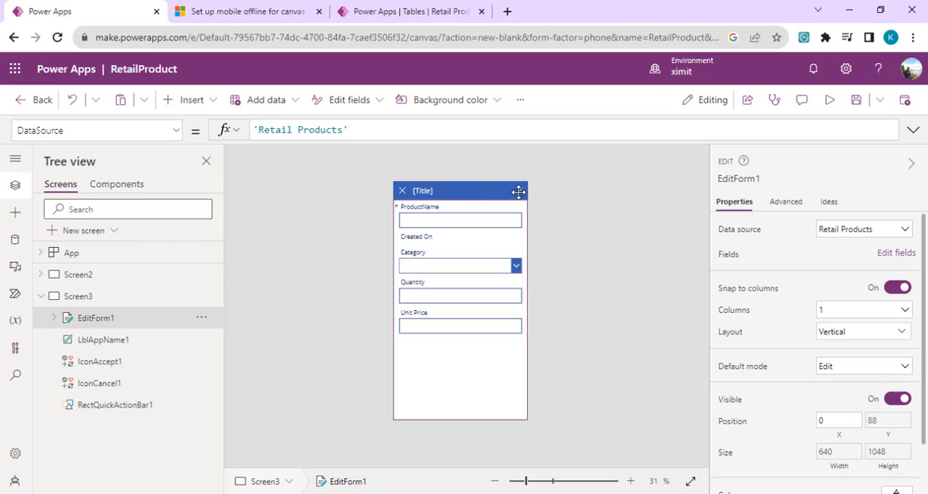
mouse_move(128, 365)
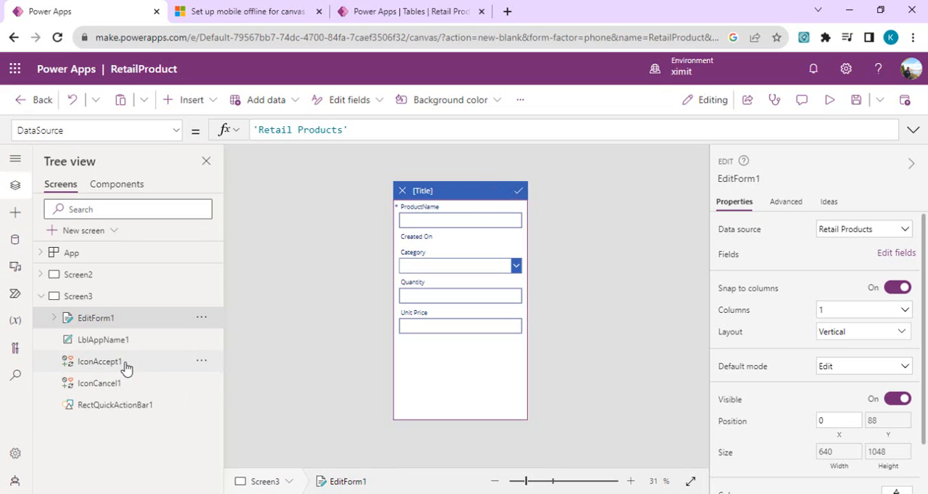
Step: Append Navigate(Screen2) to the form icon's OnSelect so it returns to Screen2
click(99, 361)
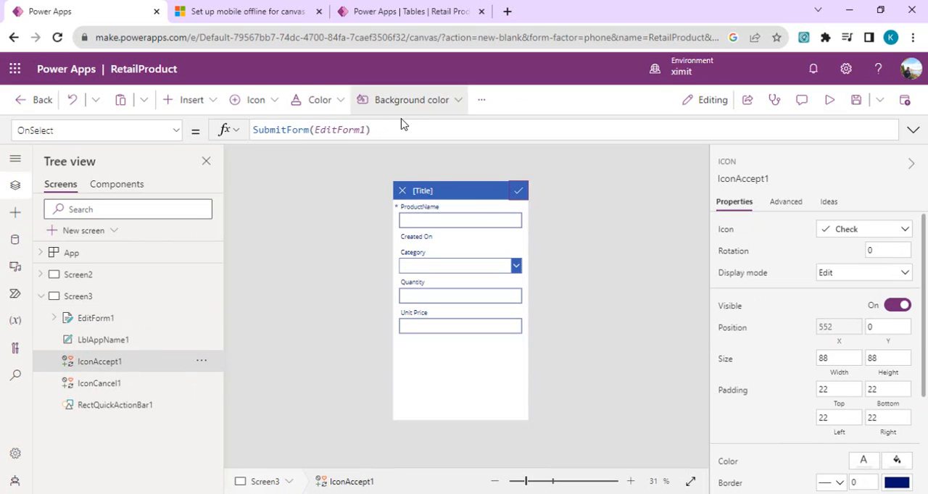
text(;Na)
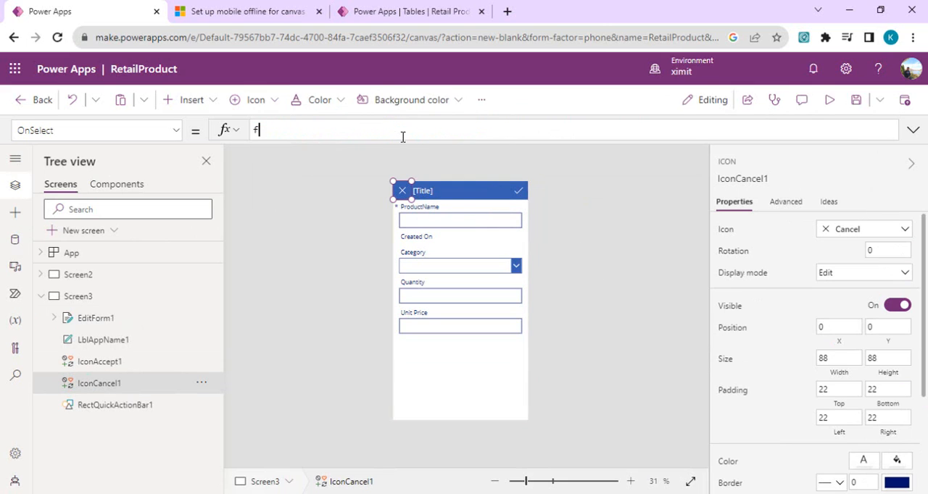
text(Navigate()
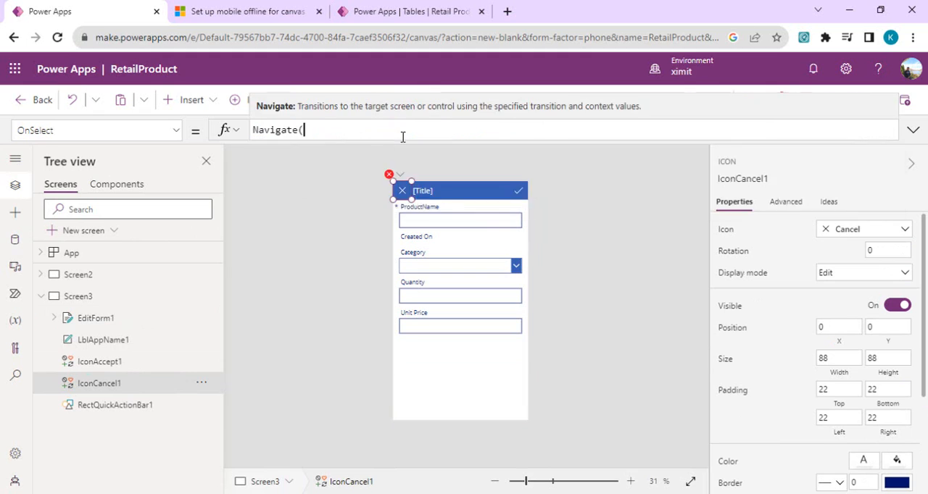
text(Screen2))
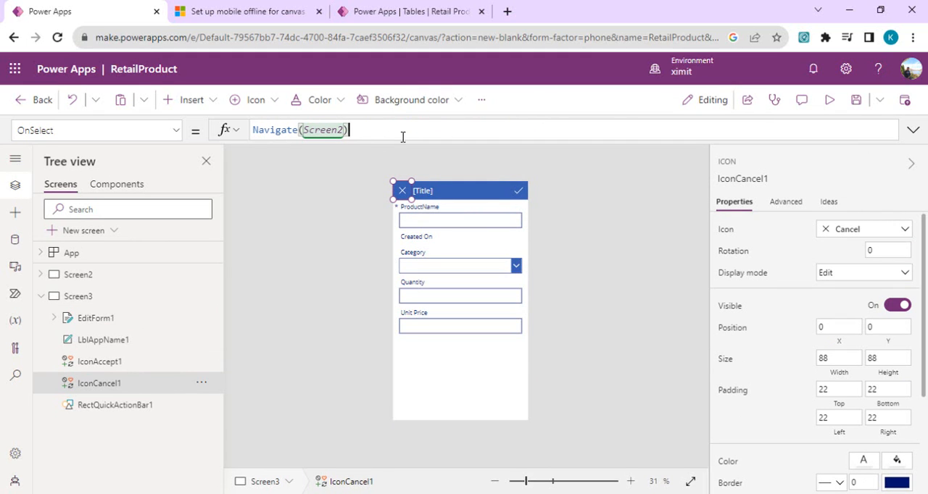
Step: Set Gallery1's NextArrow1 OnSelect to Navigate(Screen3) so the arrow opens the form
click(79, 274)
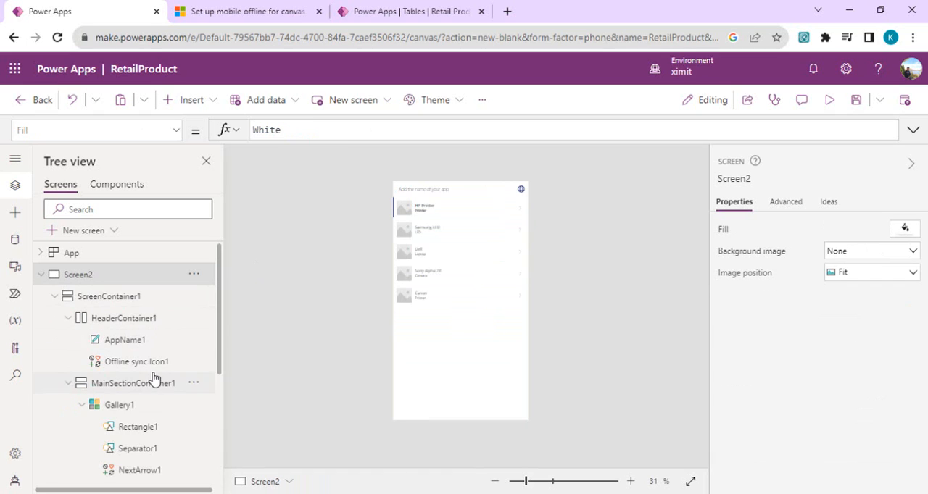
click(139, 469)
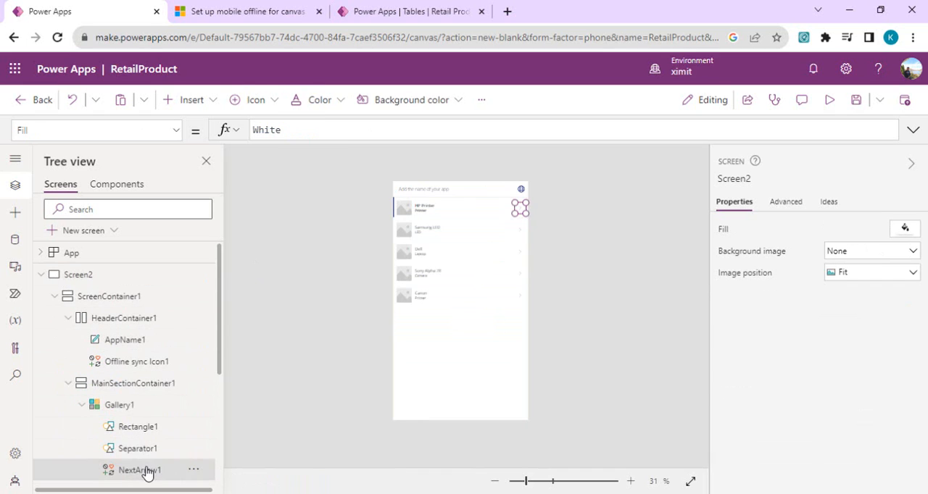
click(139, 470)
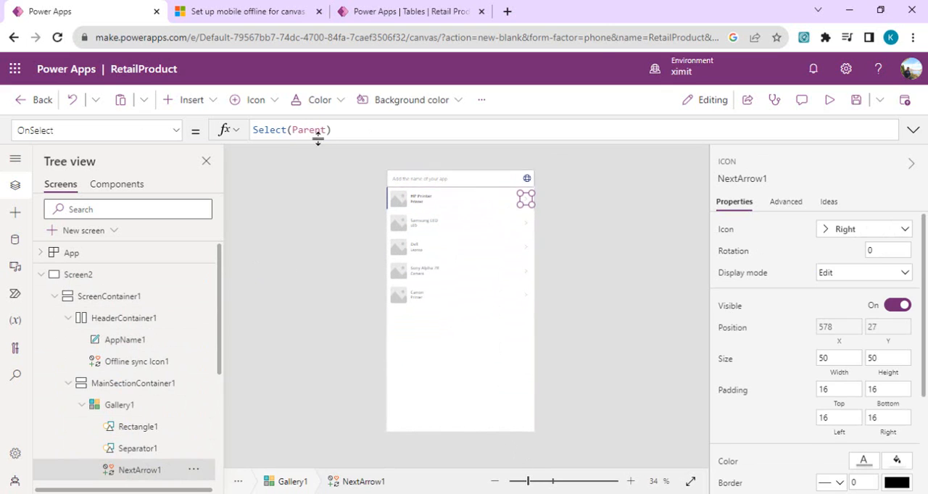
click(357, 130)
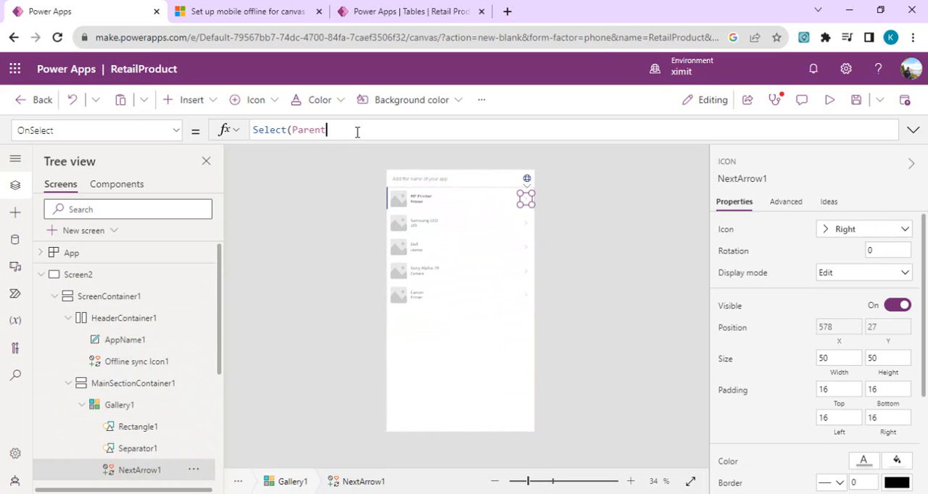
key(Ctrl+a)
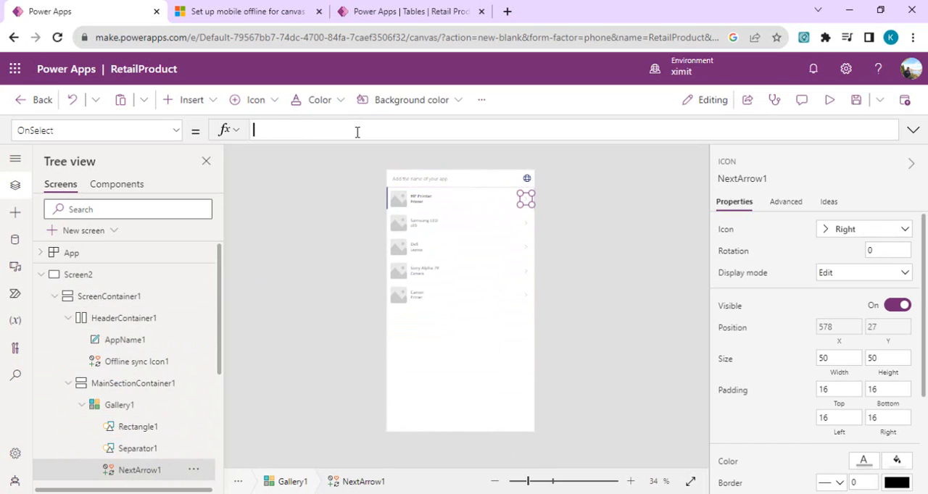
text(Navigate()
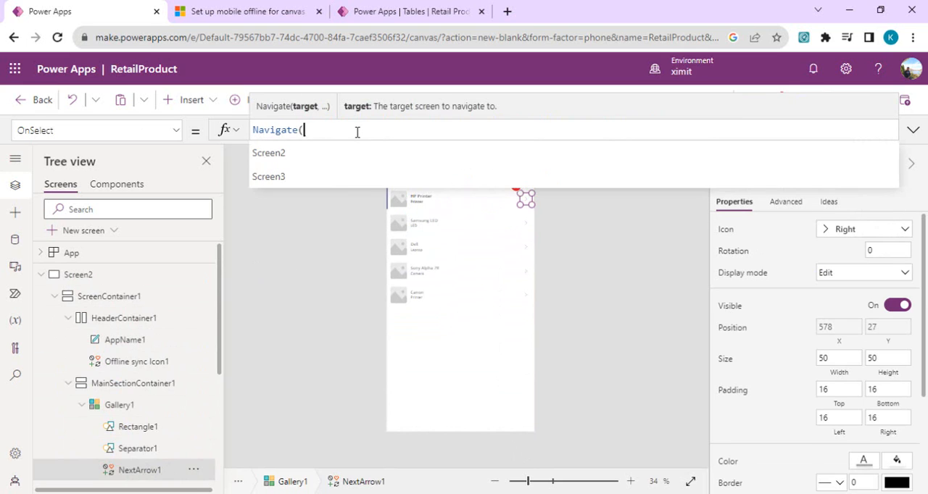
click(269, 177)
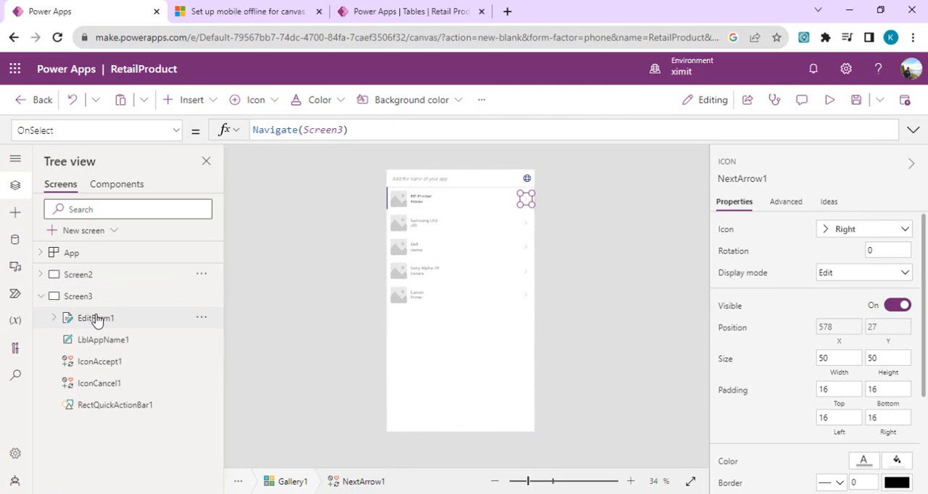
click(96, 318)
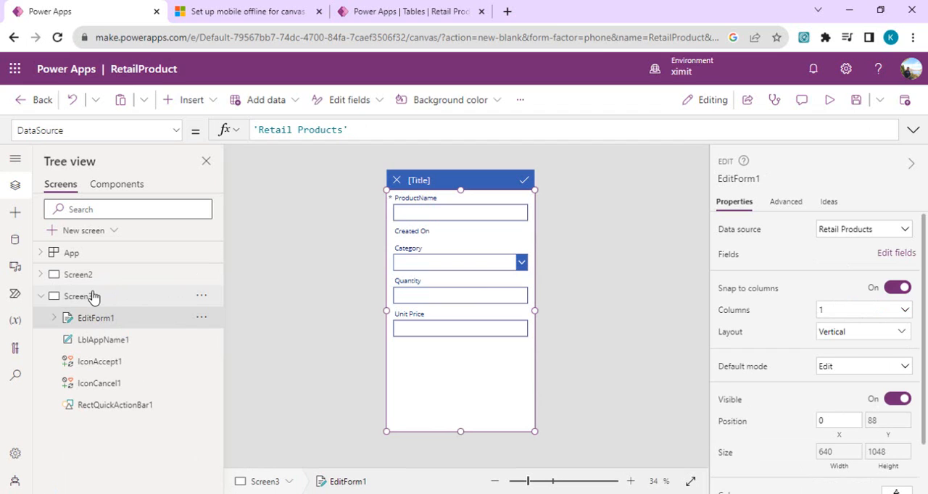
Step: Set EditForm1's Item property to Gallery1.Selected so it shows the chosen product
click(94, 131)
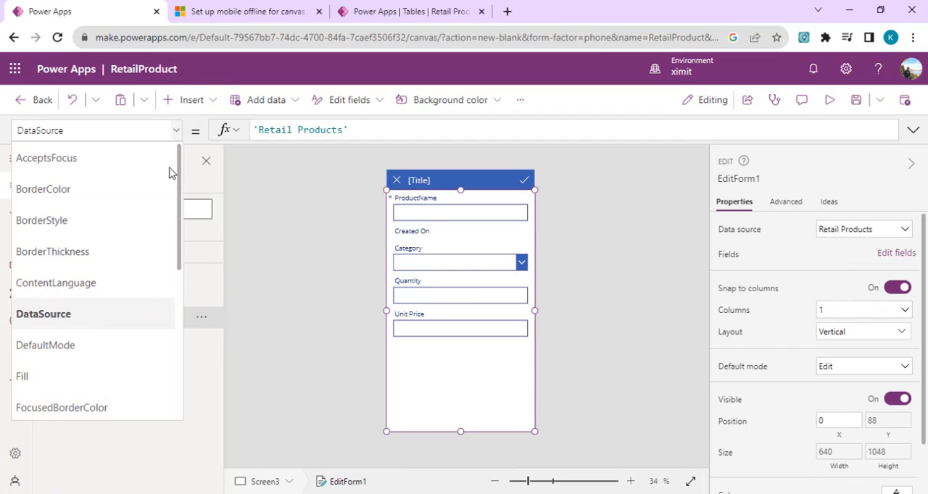
scroll(down, 3)
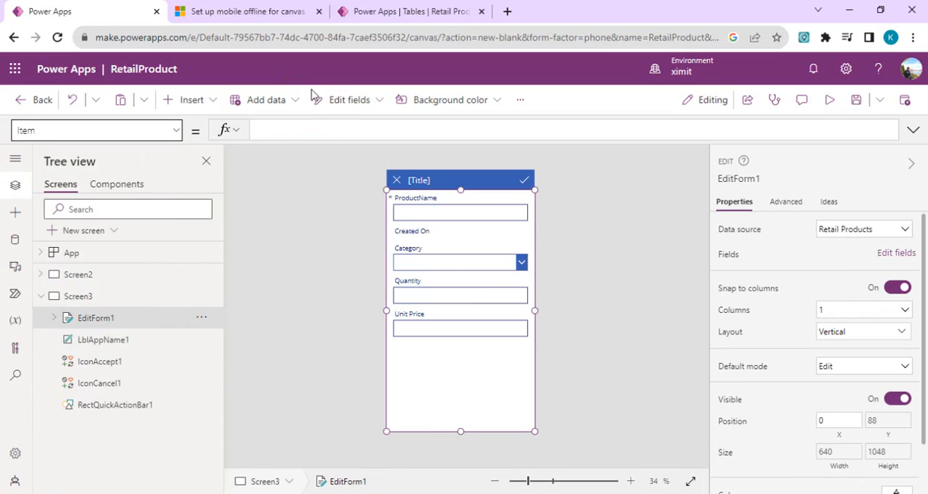
text(Ga)
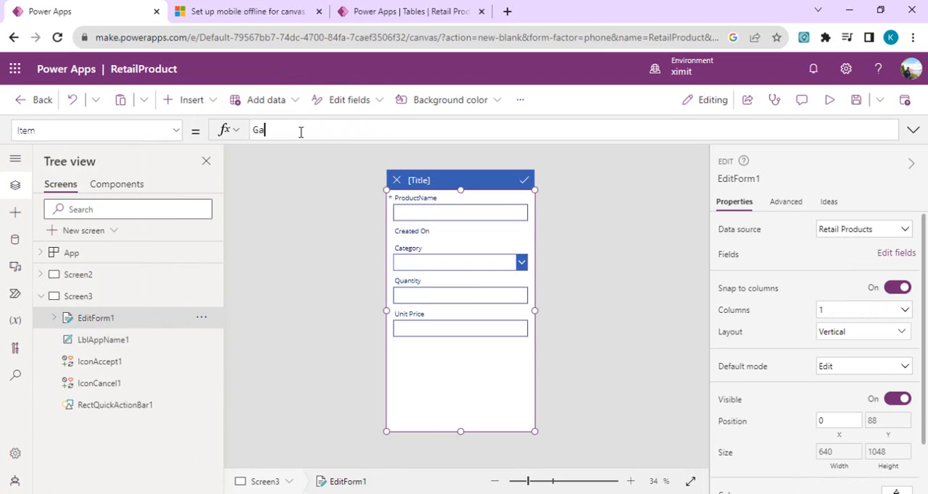
text(llery1)
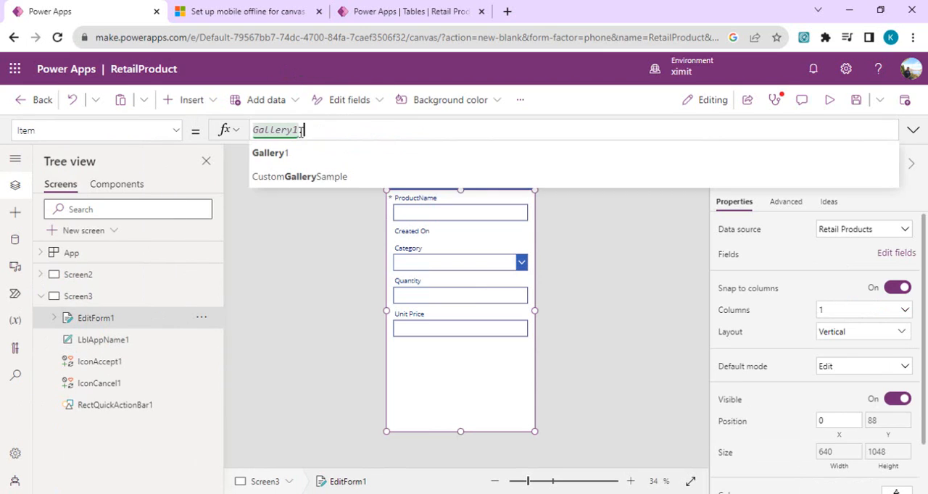
click(270, 152)
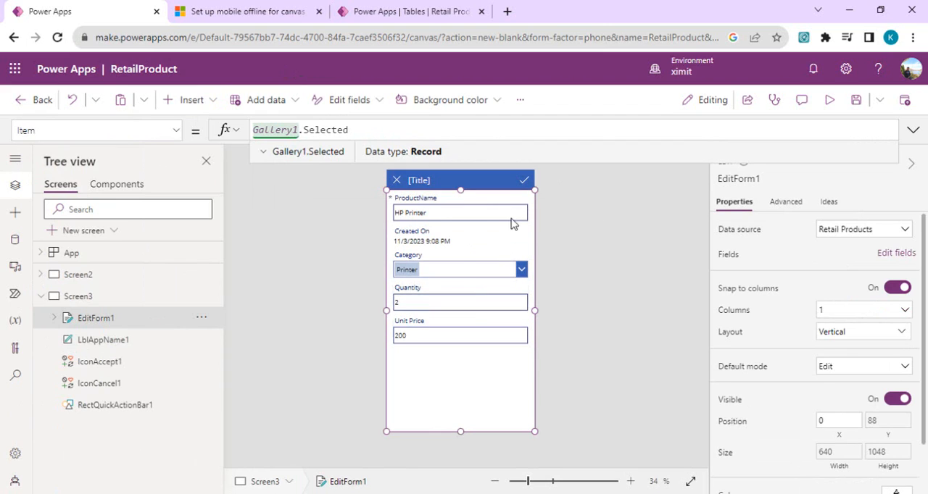
mouse_move(564, 226)
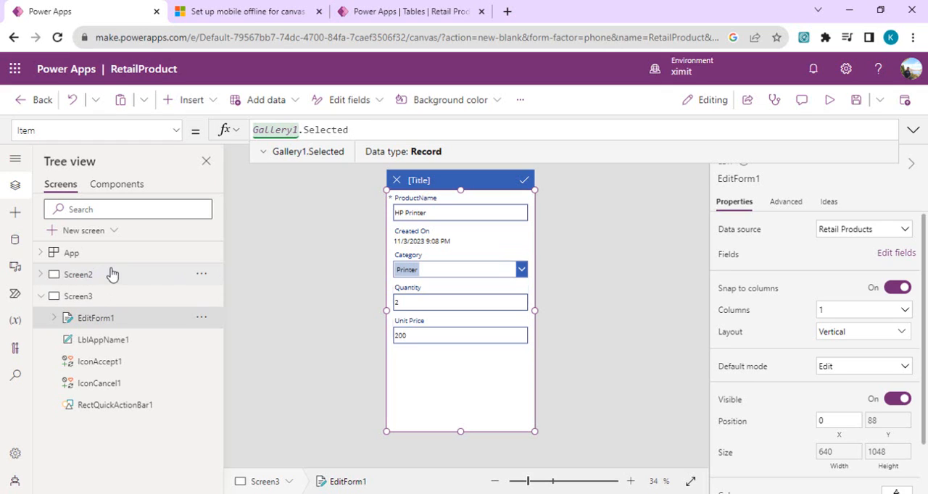
mouse_move(644, 221)
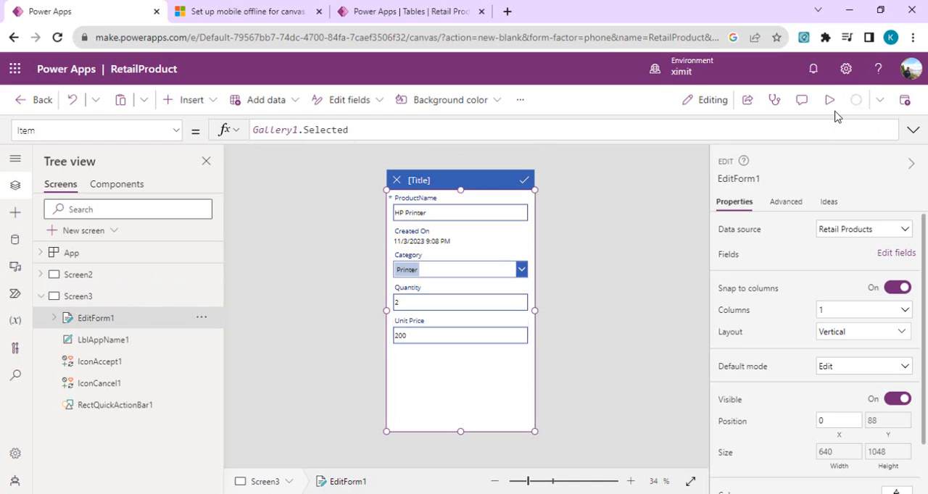
mouse_move(605, 247)
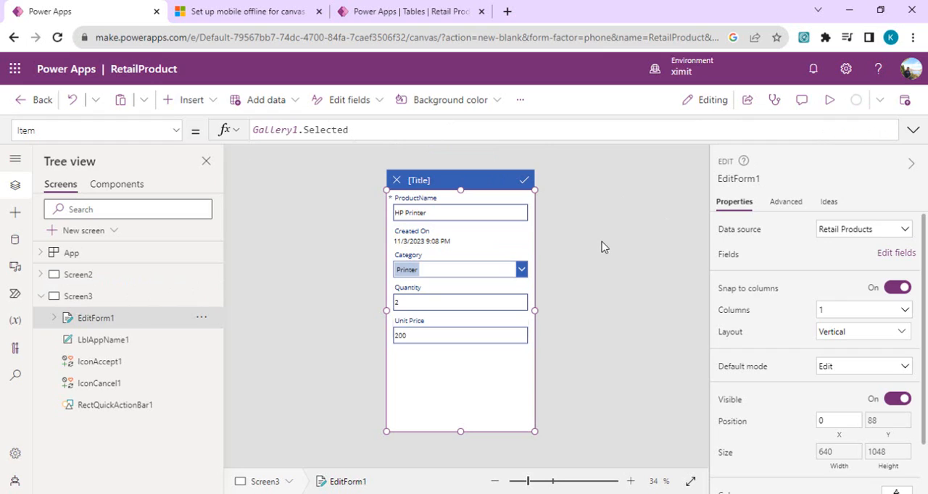
Step: Preview the app, view the Samsung LED details, go back, and close the preview
click(829, 99)
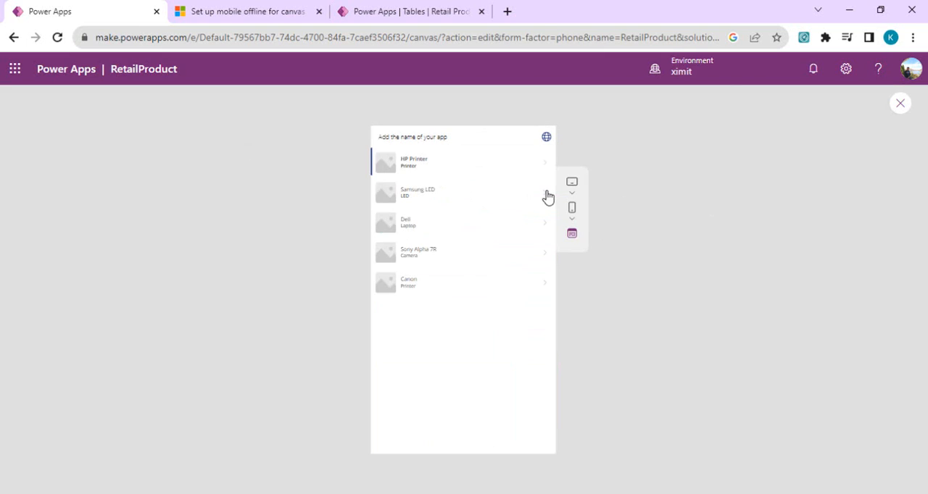
click(462, 192)
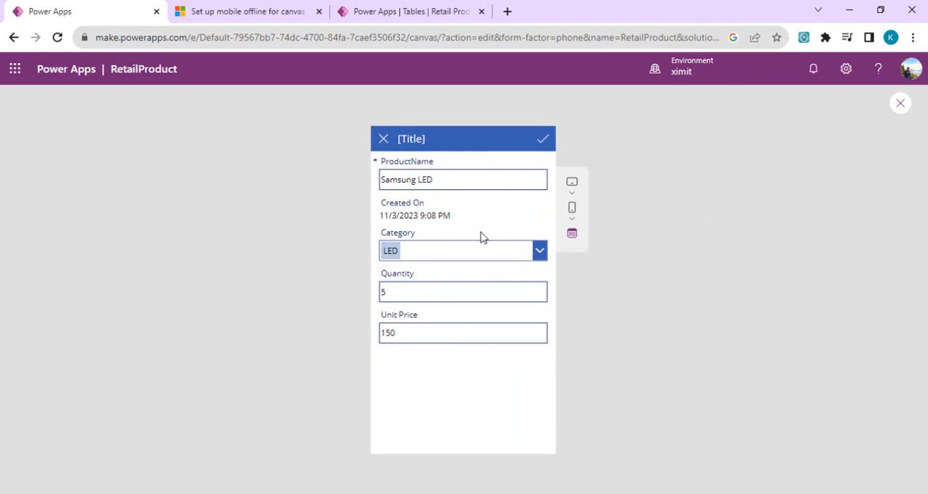
mouse_move(383, 137)
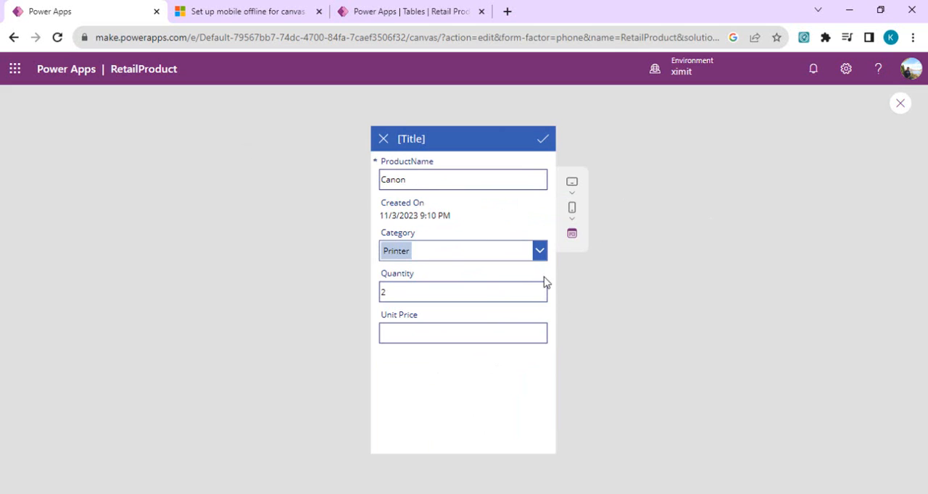
click(383, 138)
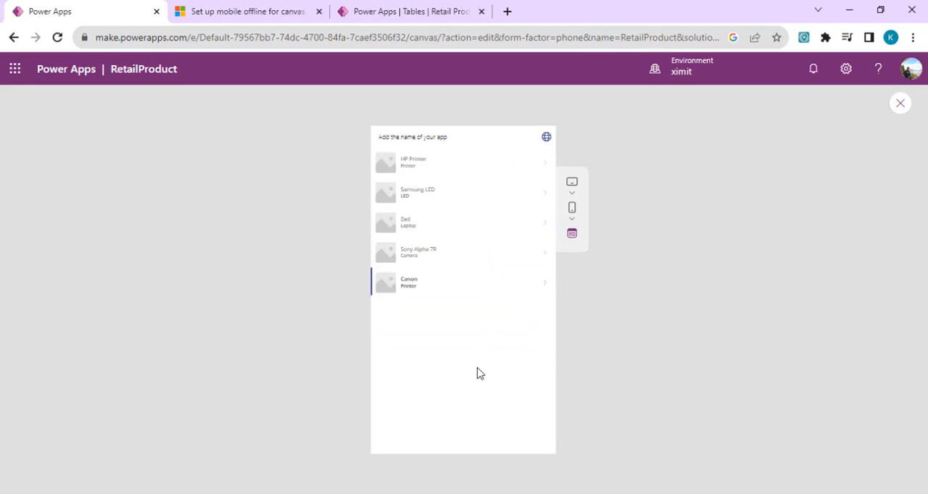
mouse_move(346, 122)
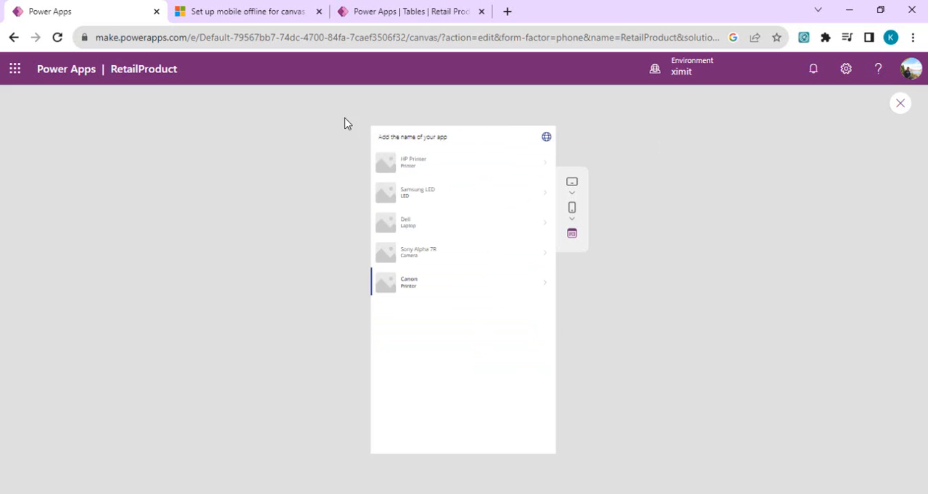
mouse_move(900, 103)
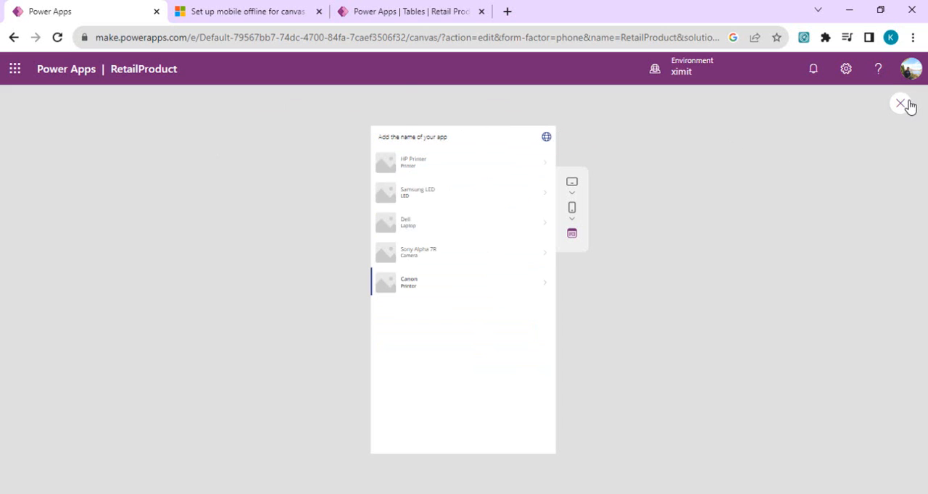
click(901, 104)
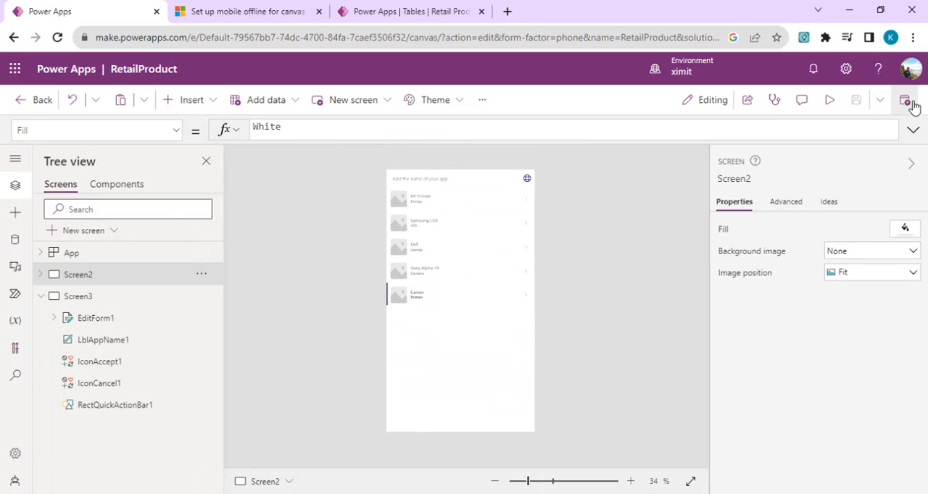
Step: Publish this version of the RetailProduct app
click(905, 100)
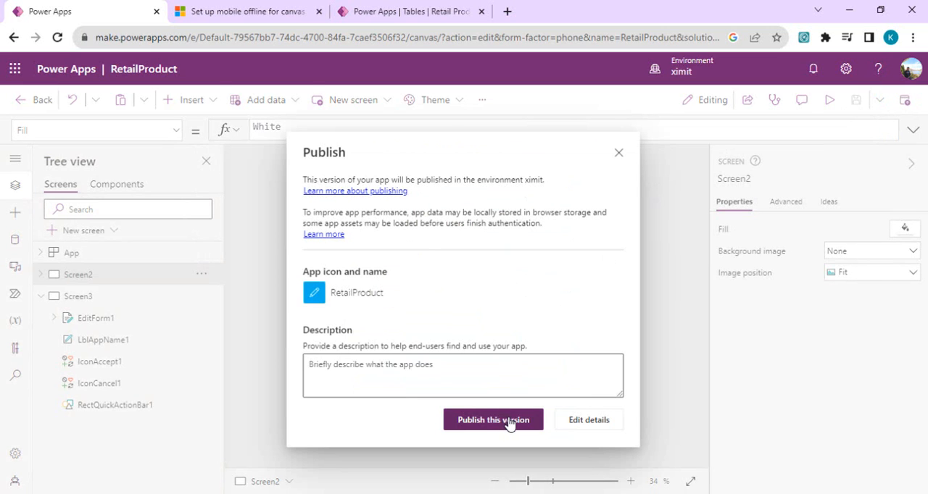
click(493, 421)
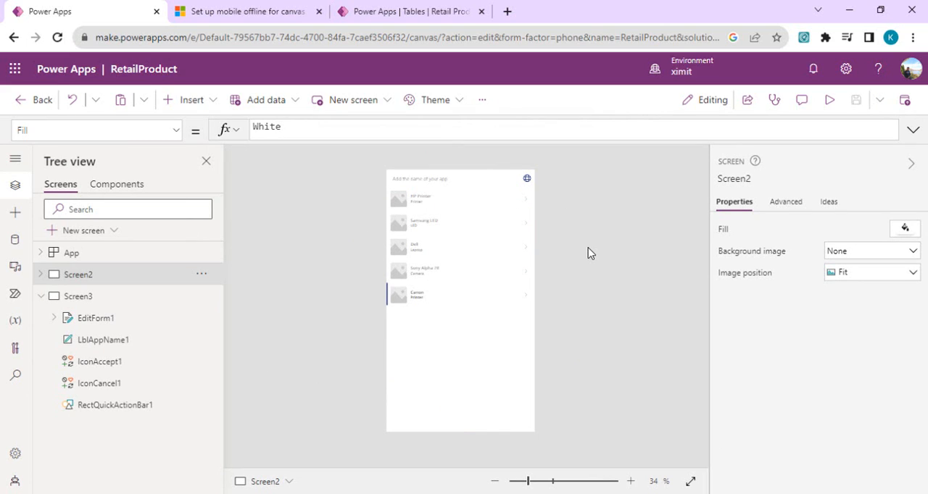
mouse_move(568, 219)
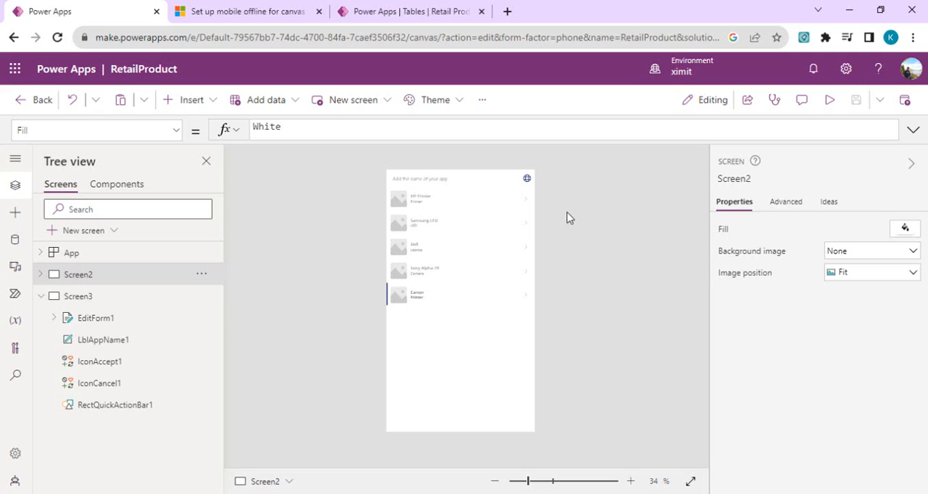
mouse_move(594, 178)
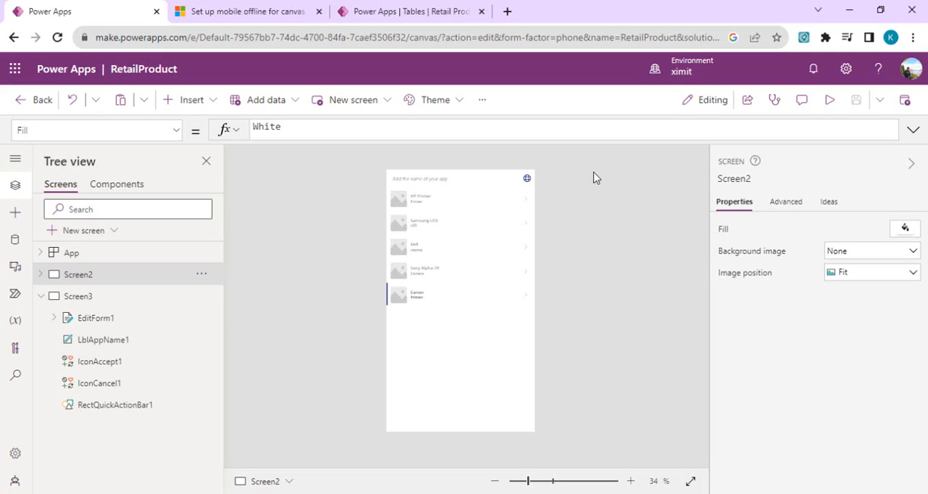
mouse_move(591, 212)
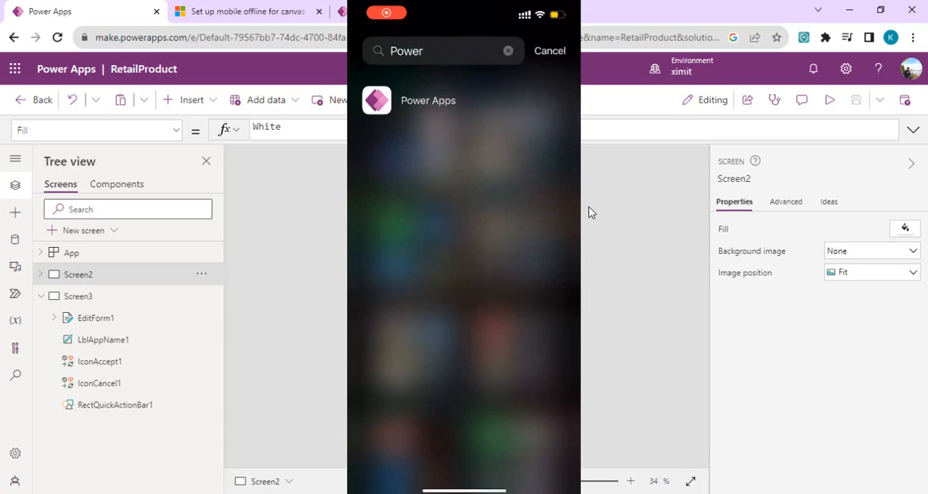
Step: Launch Power Apps mobile on the iPhone and scroll to the RetailProduct app while offline
click(428, 101)
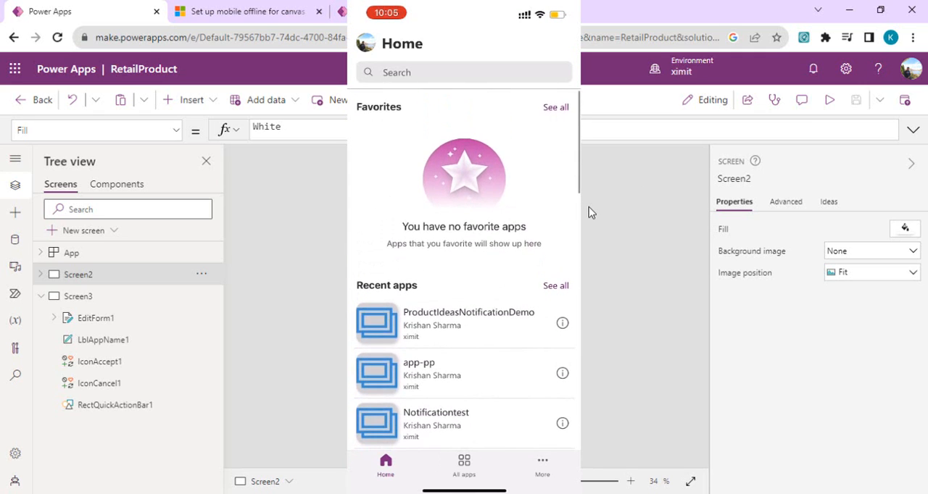
scroll(down, 3)
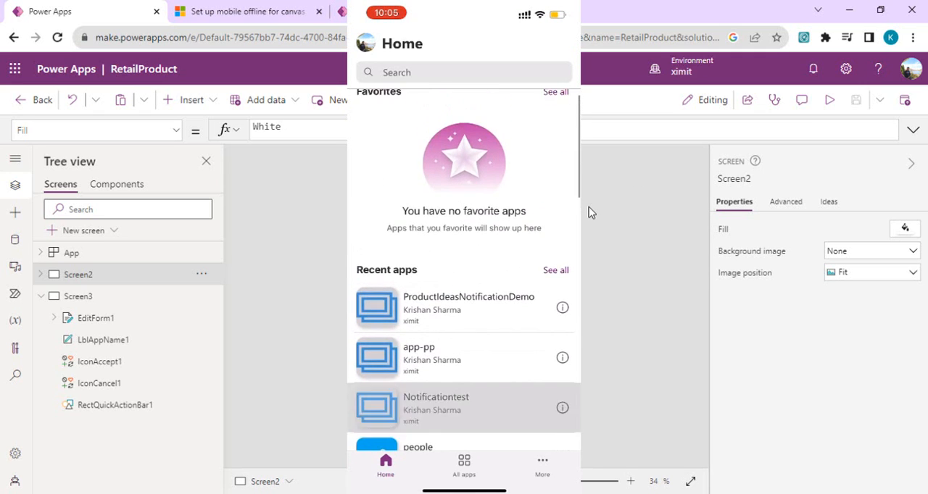
scroll(up, 3)
text(R)
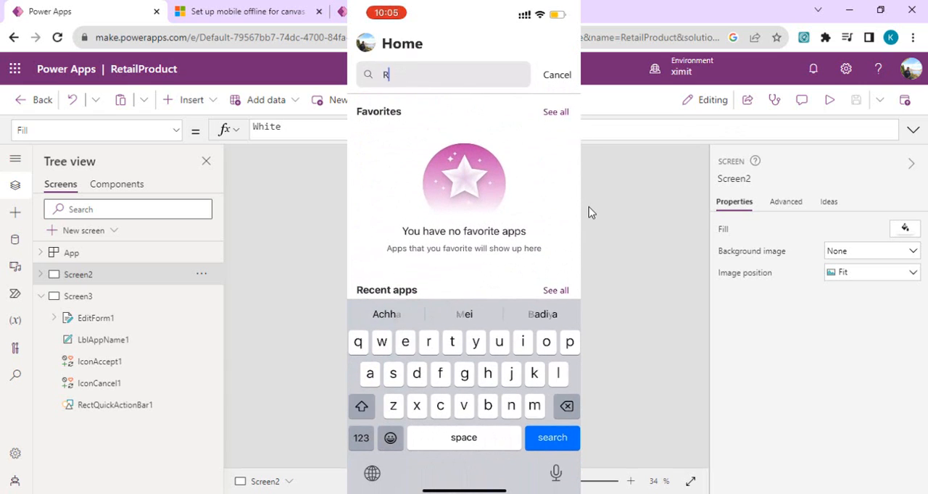
click(556, 75)
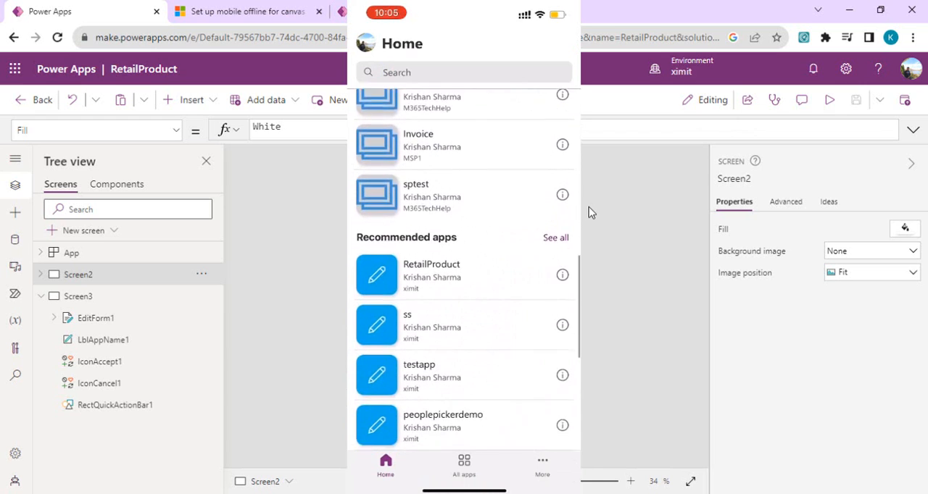
scroll(down, 3)
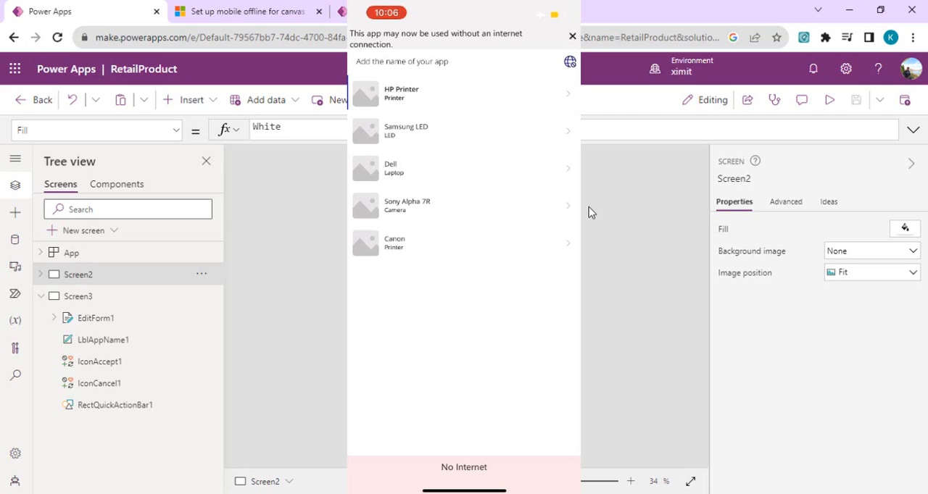
Step: Change Samsung LED's quantity to 5000 in the offline form and save it
click(463, 130)
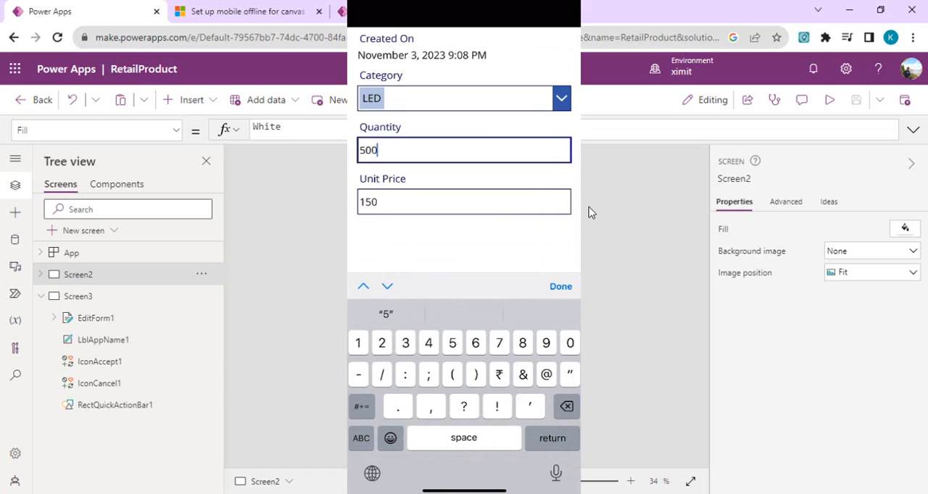
click(560, 287)
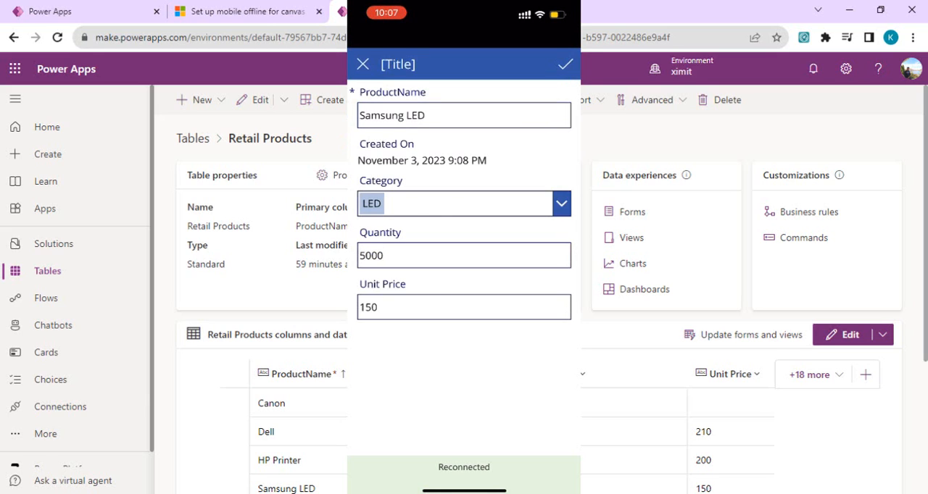
Step: Return to the Dataverse Retail Products table showing Samsung LED's quantity as 5000
click(362, 63)
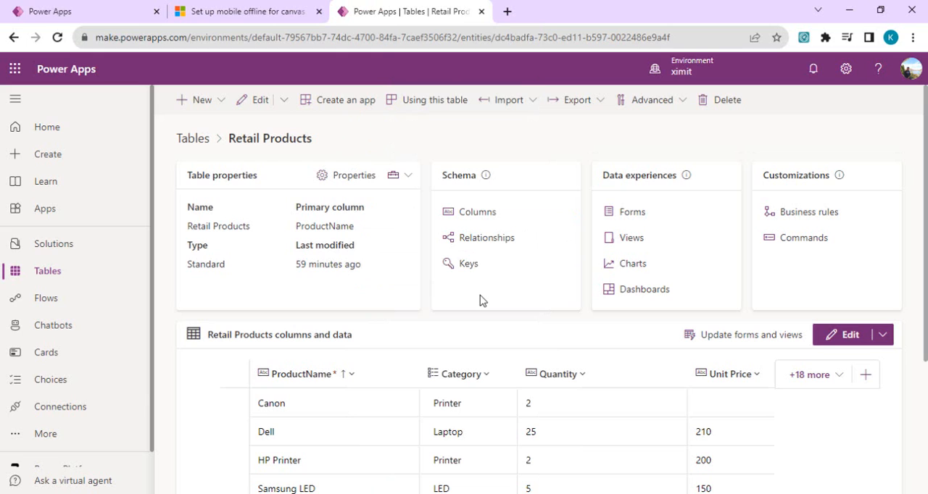
mouse_move(448, 99)
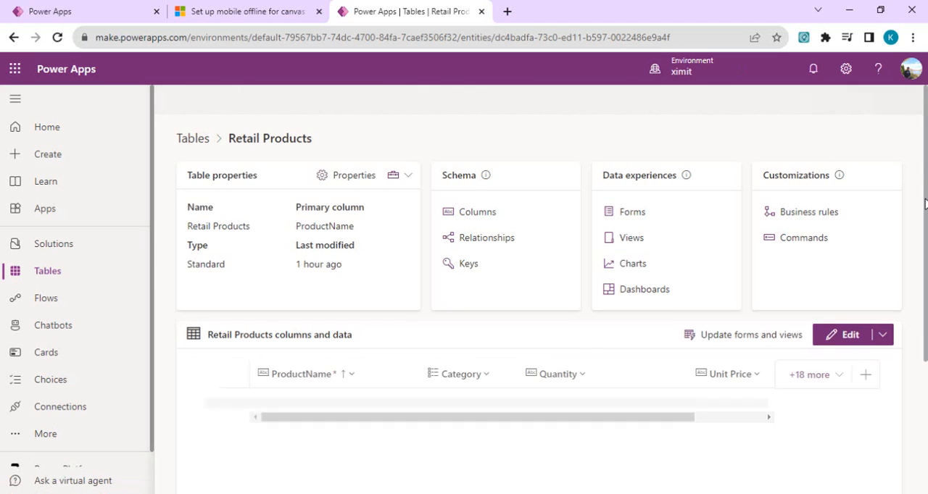
scroll(down, 3)
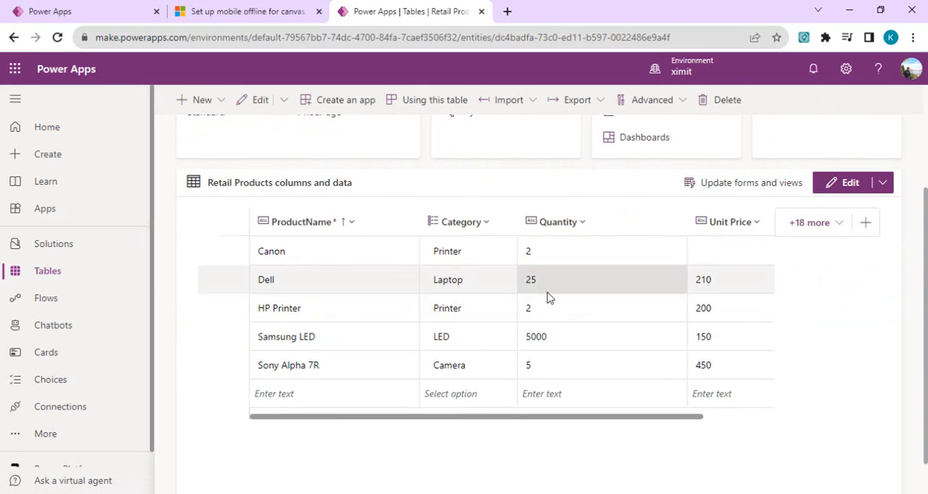